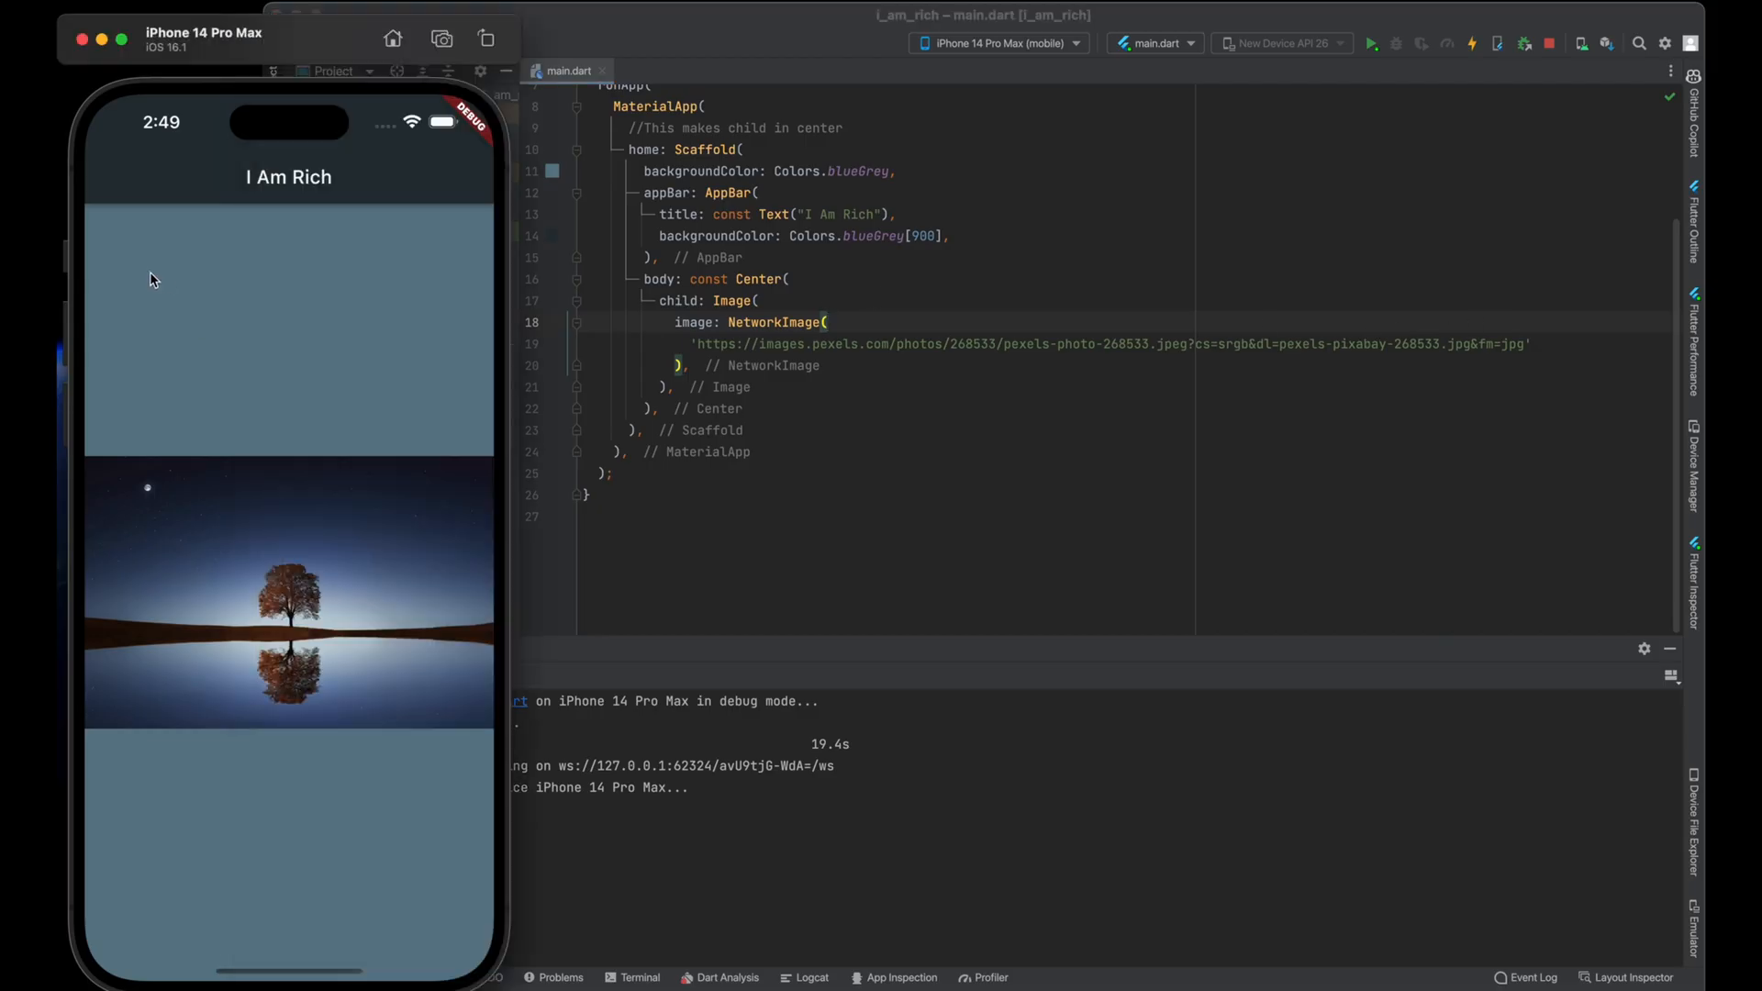
mouse_move(255, 252)
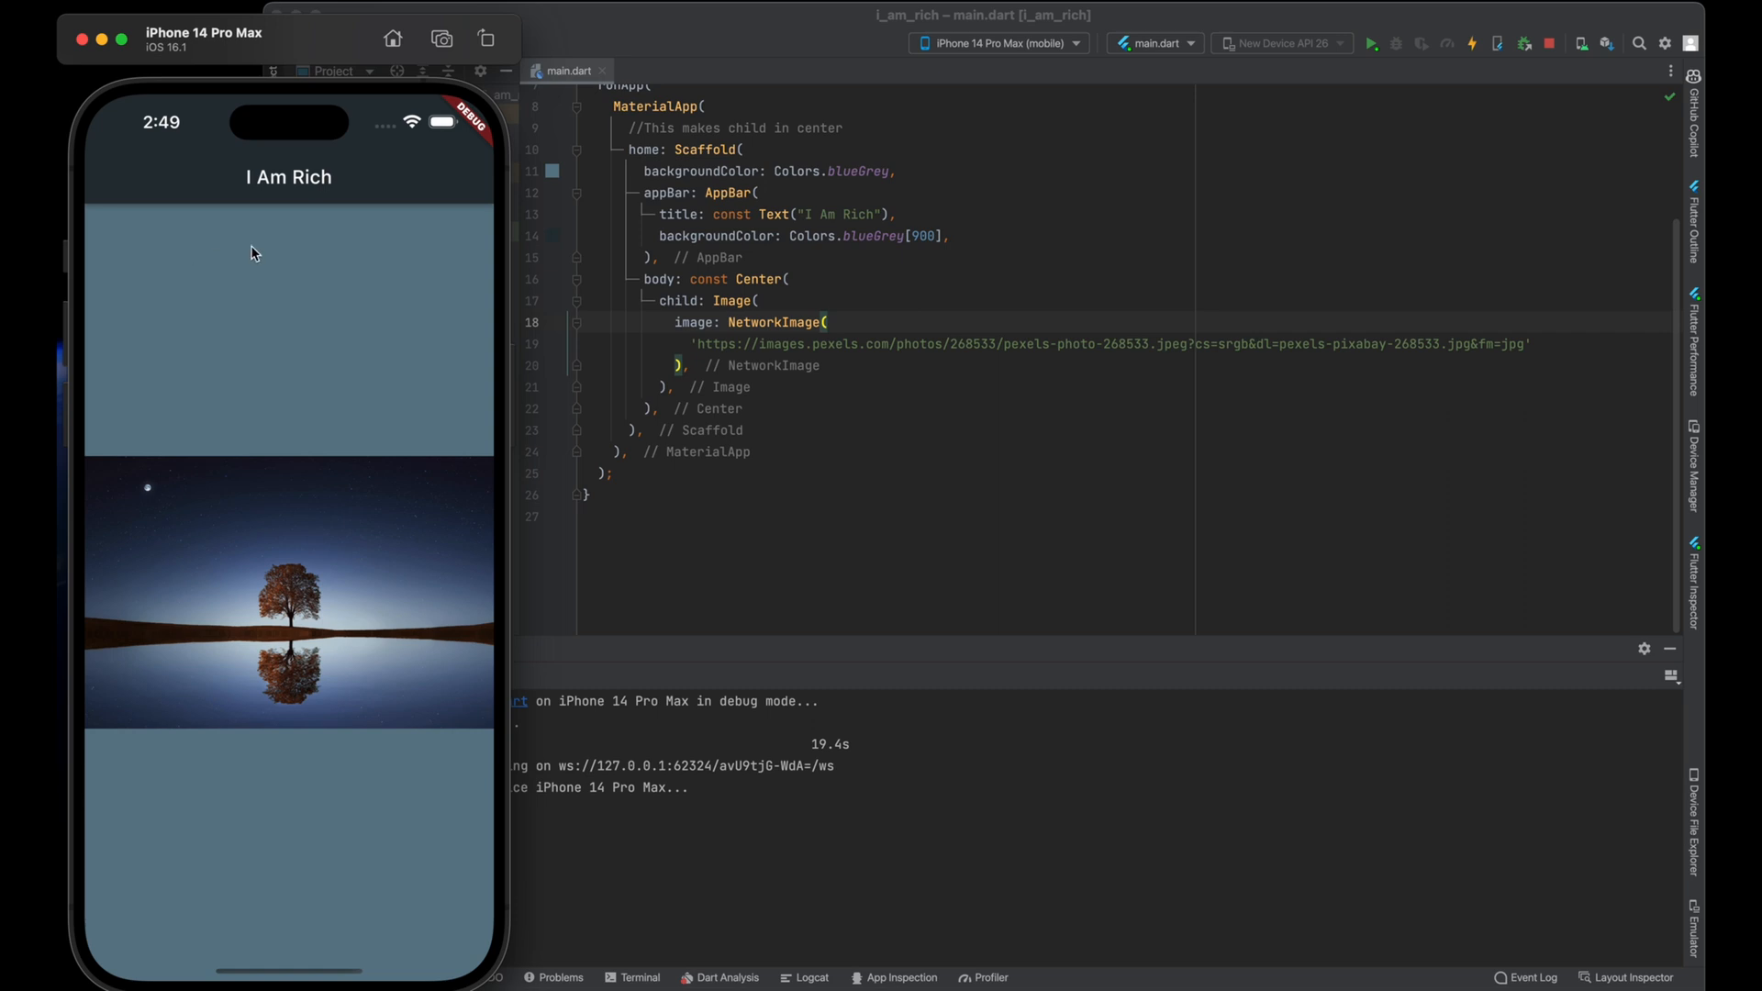
mouse_move(544, 360)
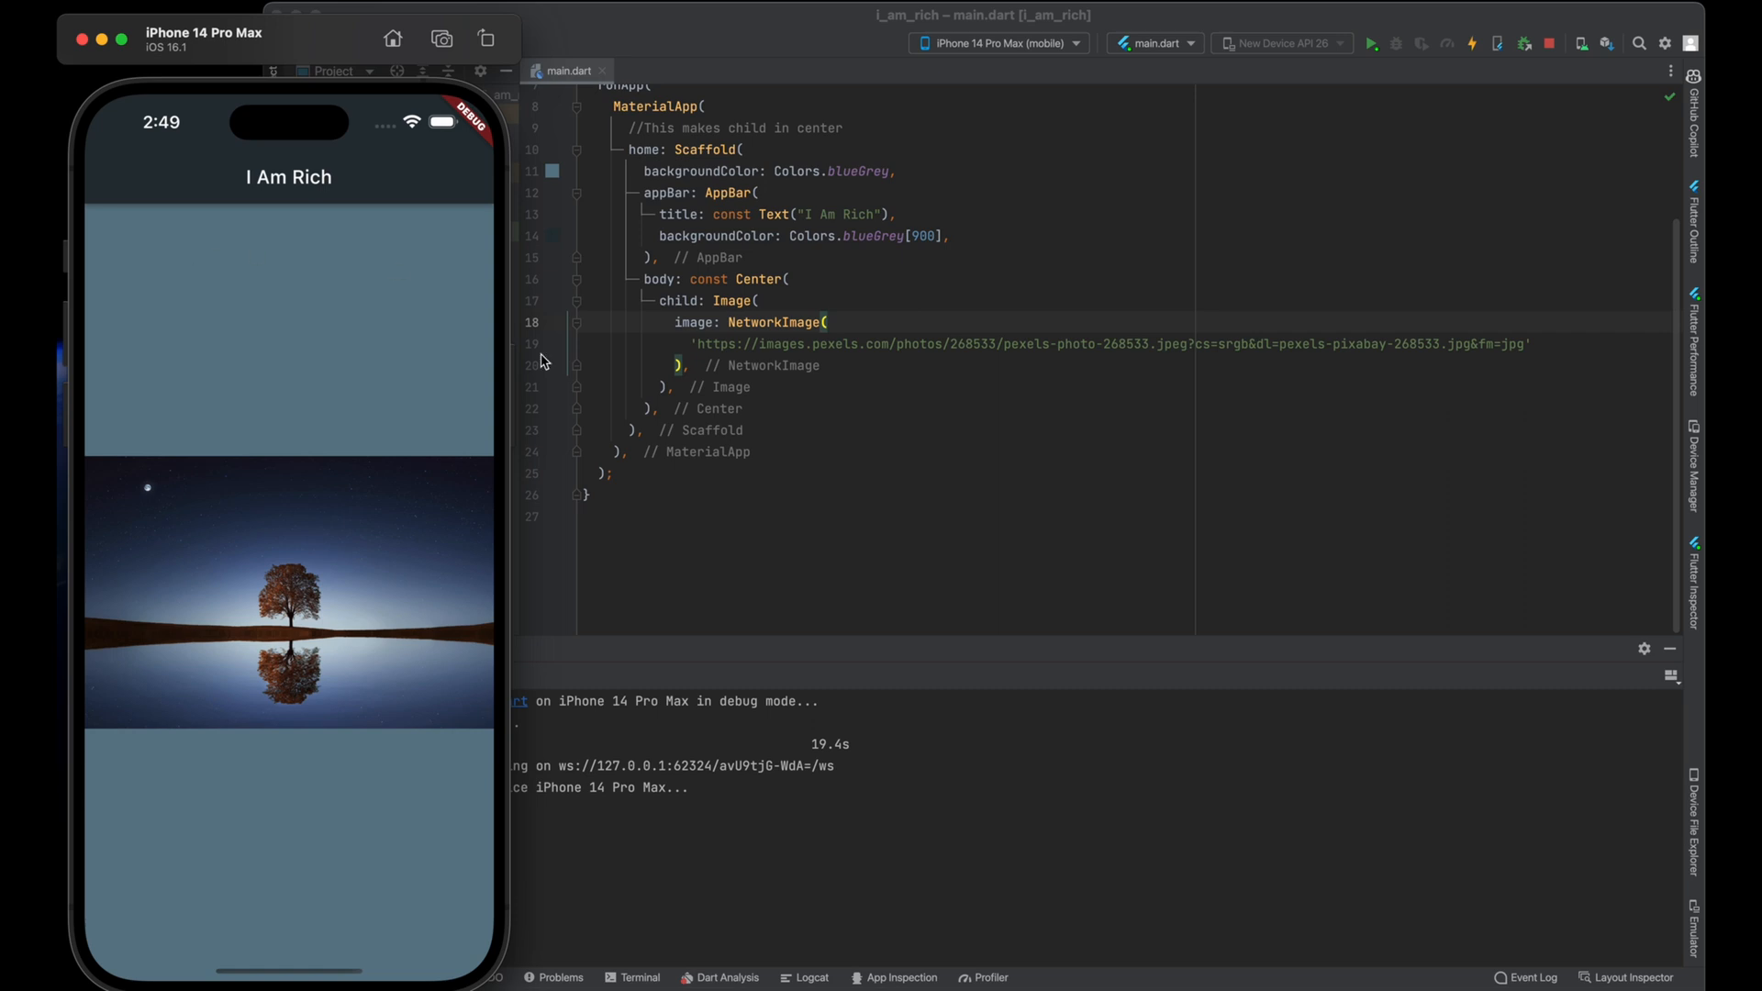
mouse_move(719, 457)
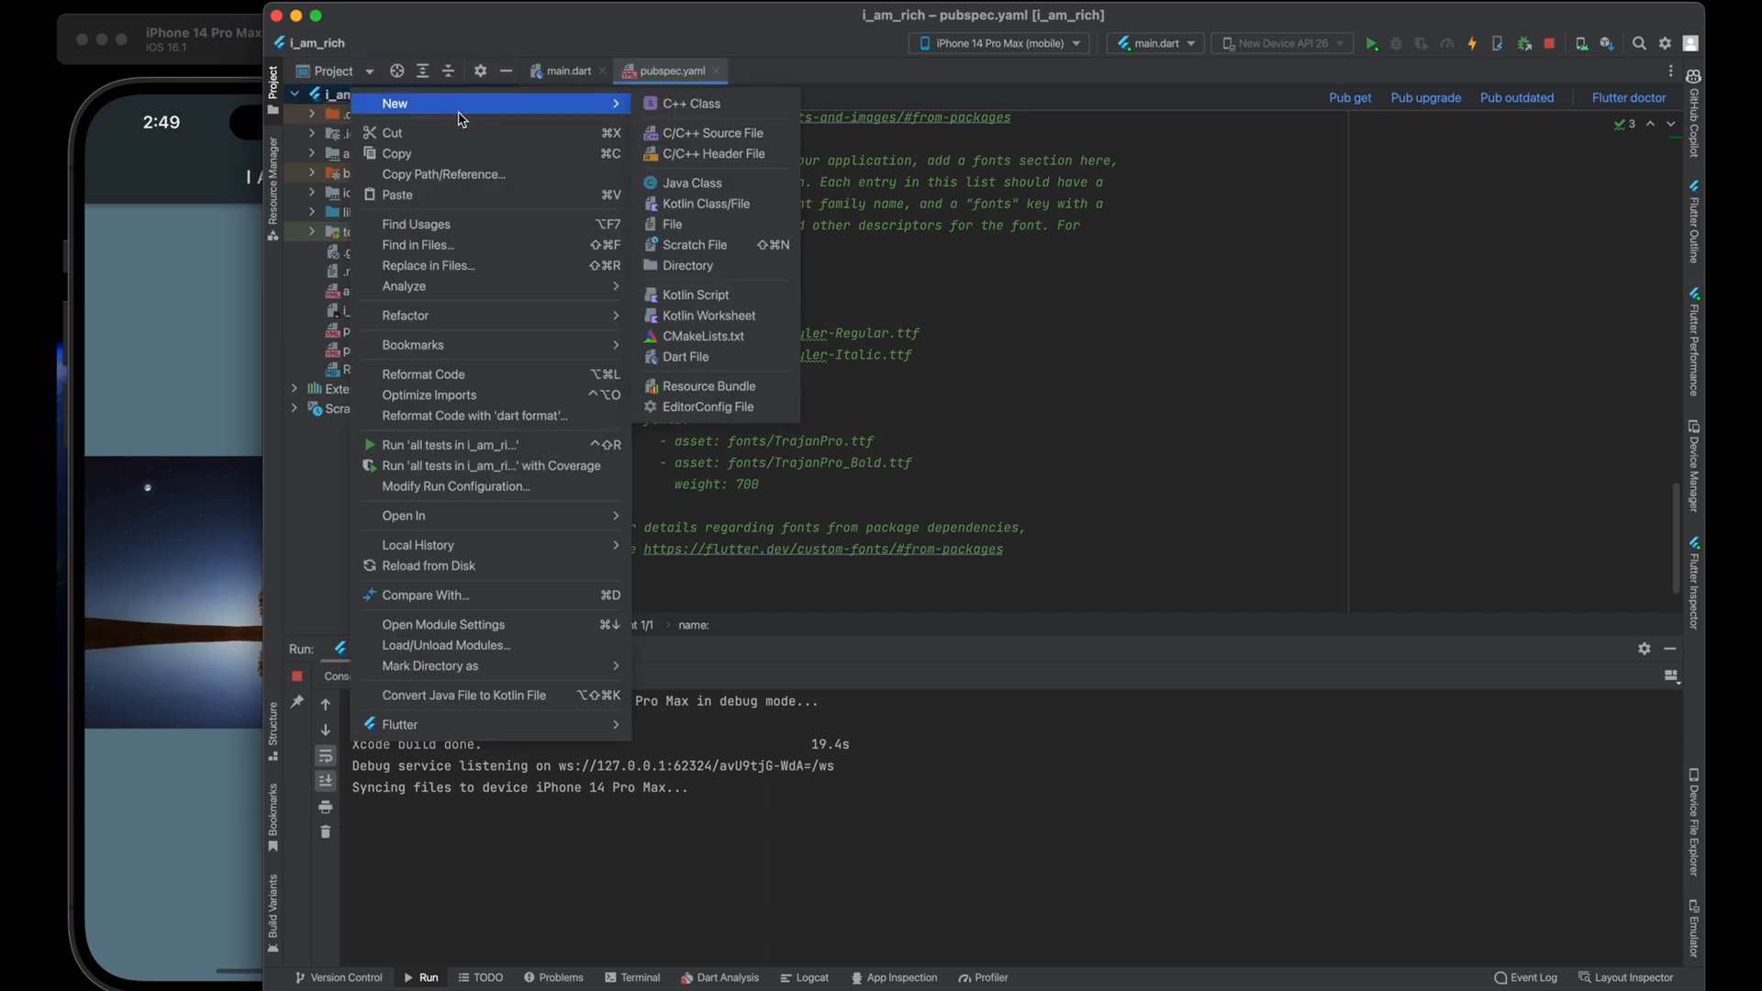
Create an 'images' directory in the project root and save a diamond picture from Google Images
left_click(686, 264)
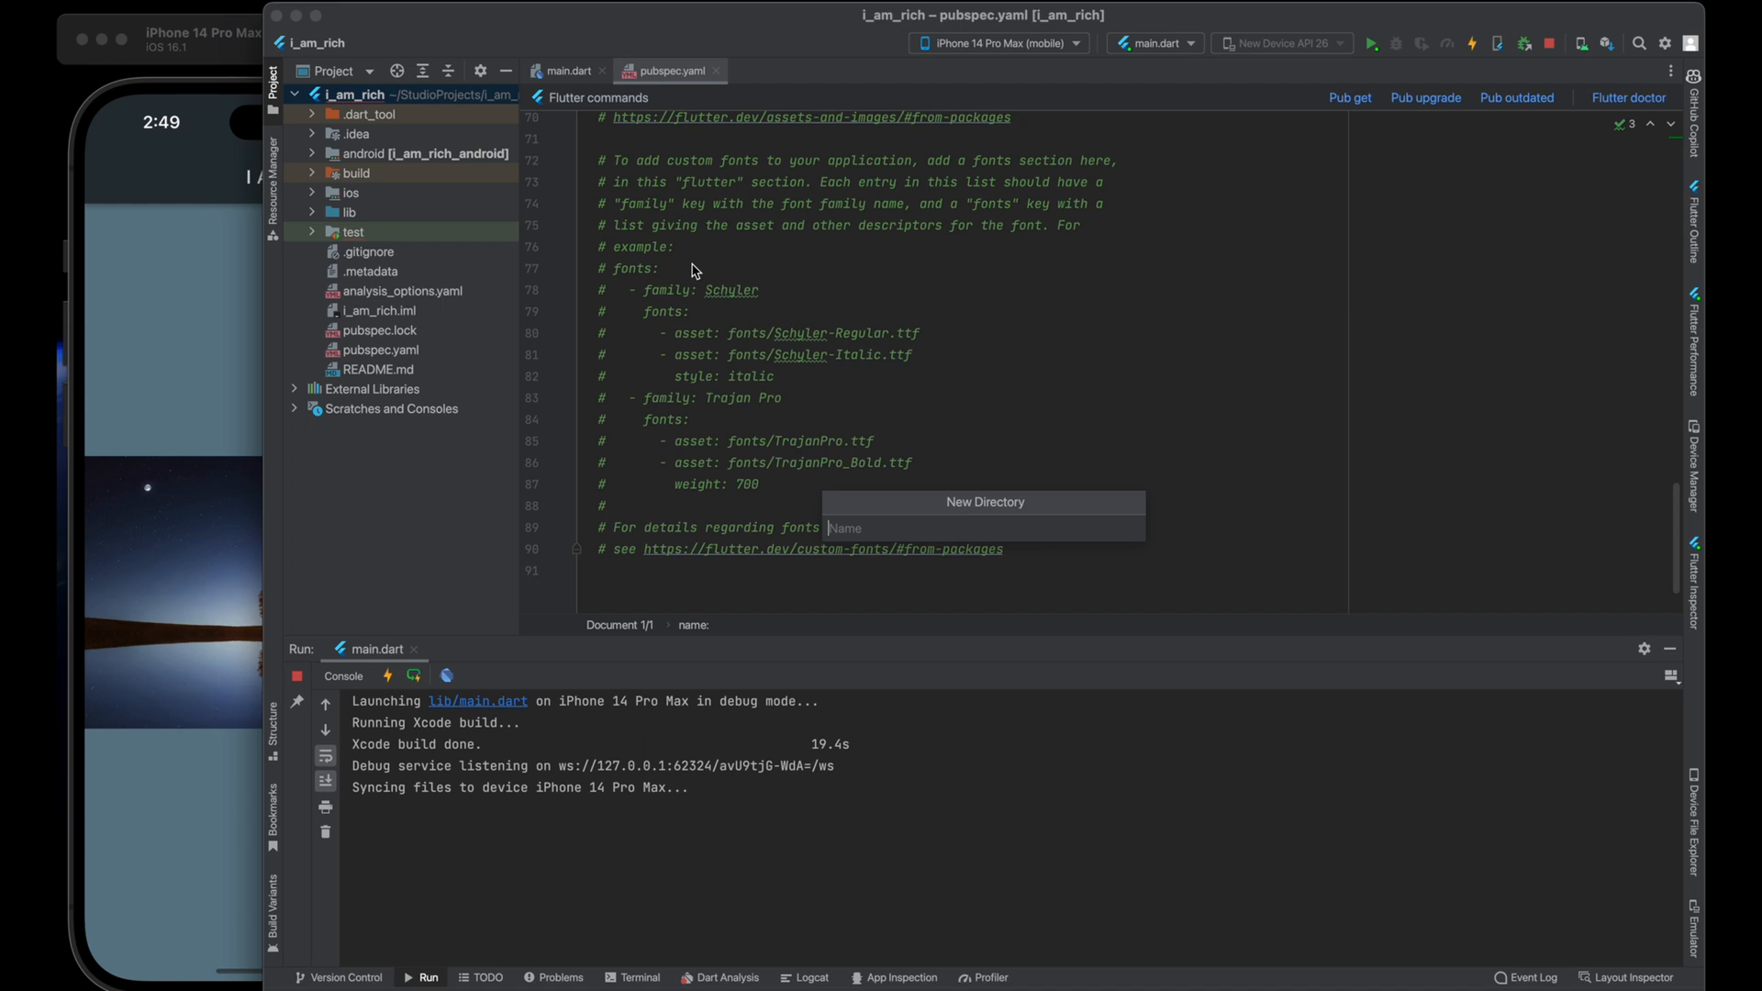
type("images")
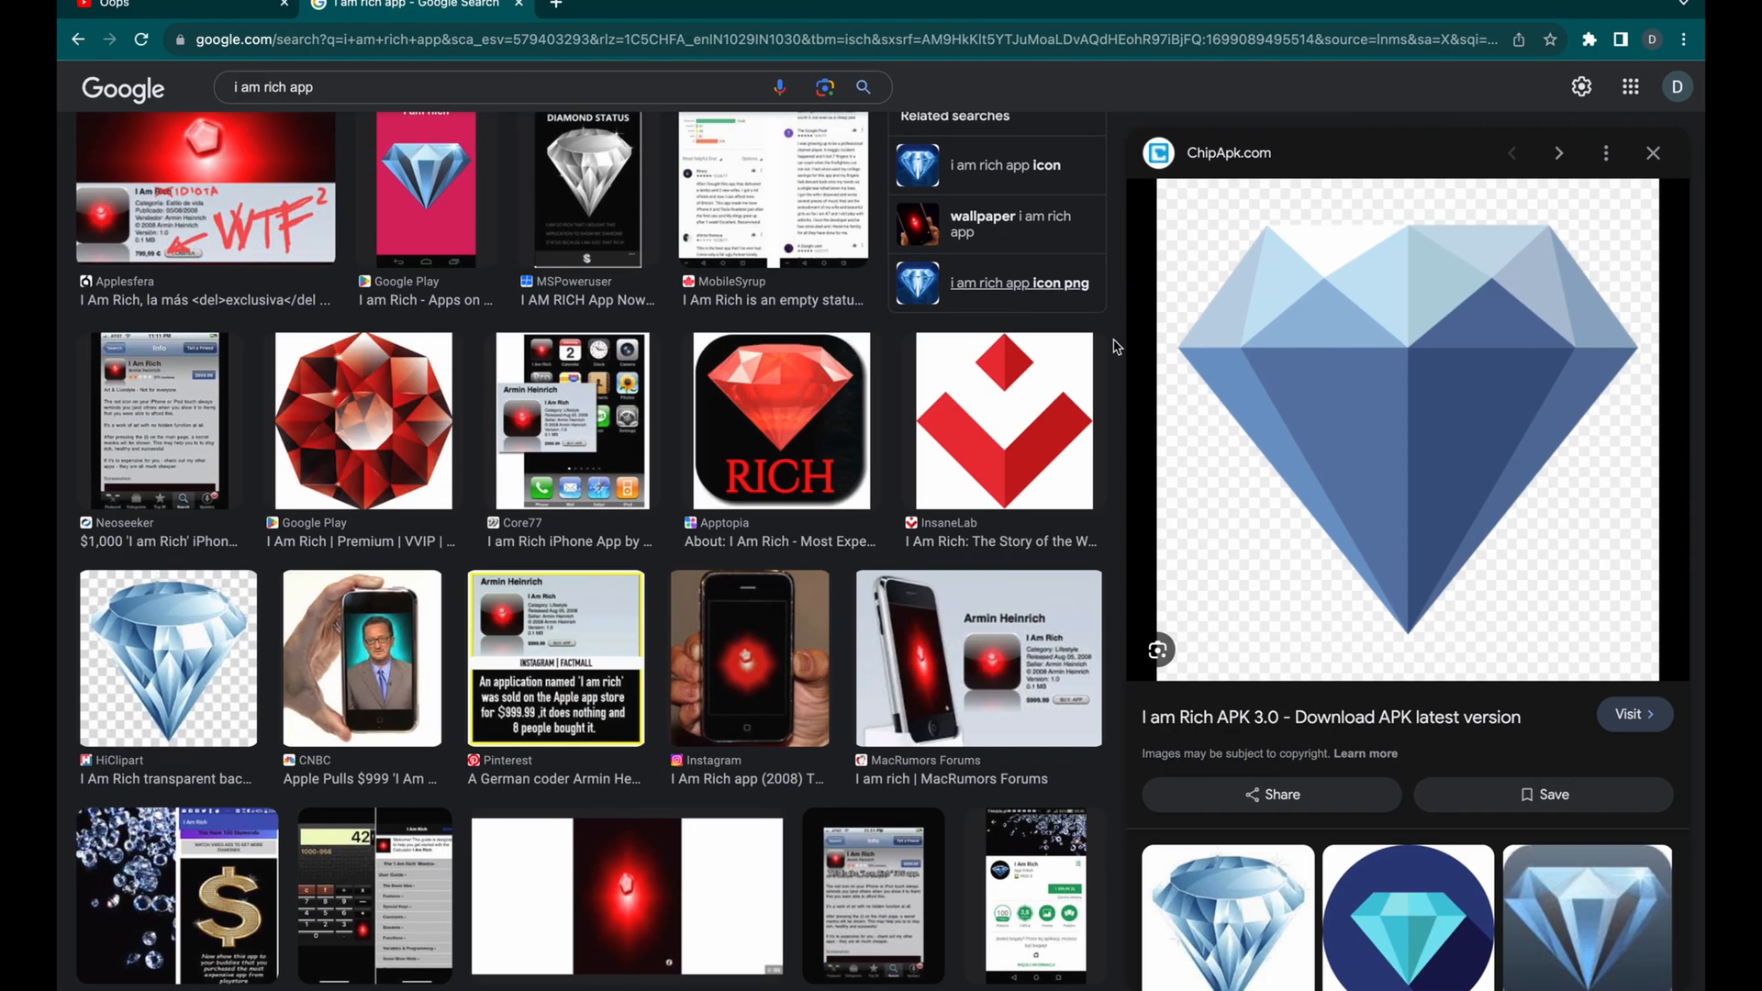
right_click(1404, 422)
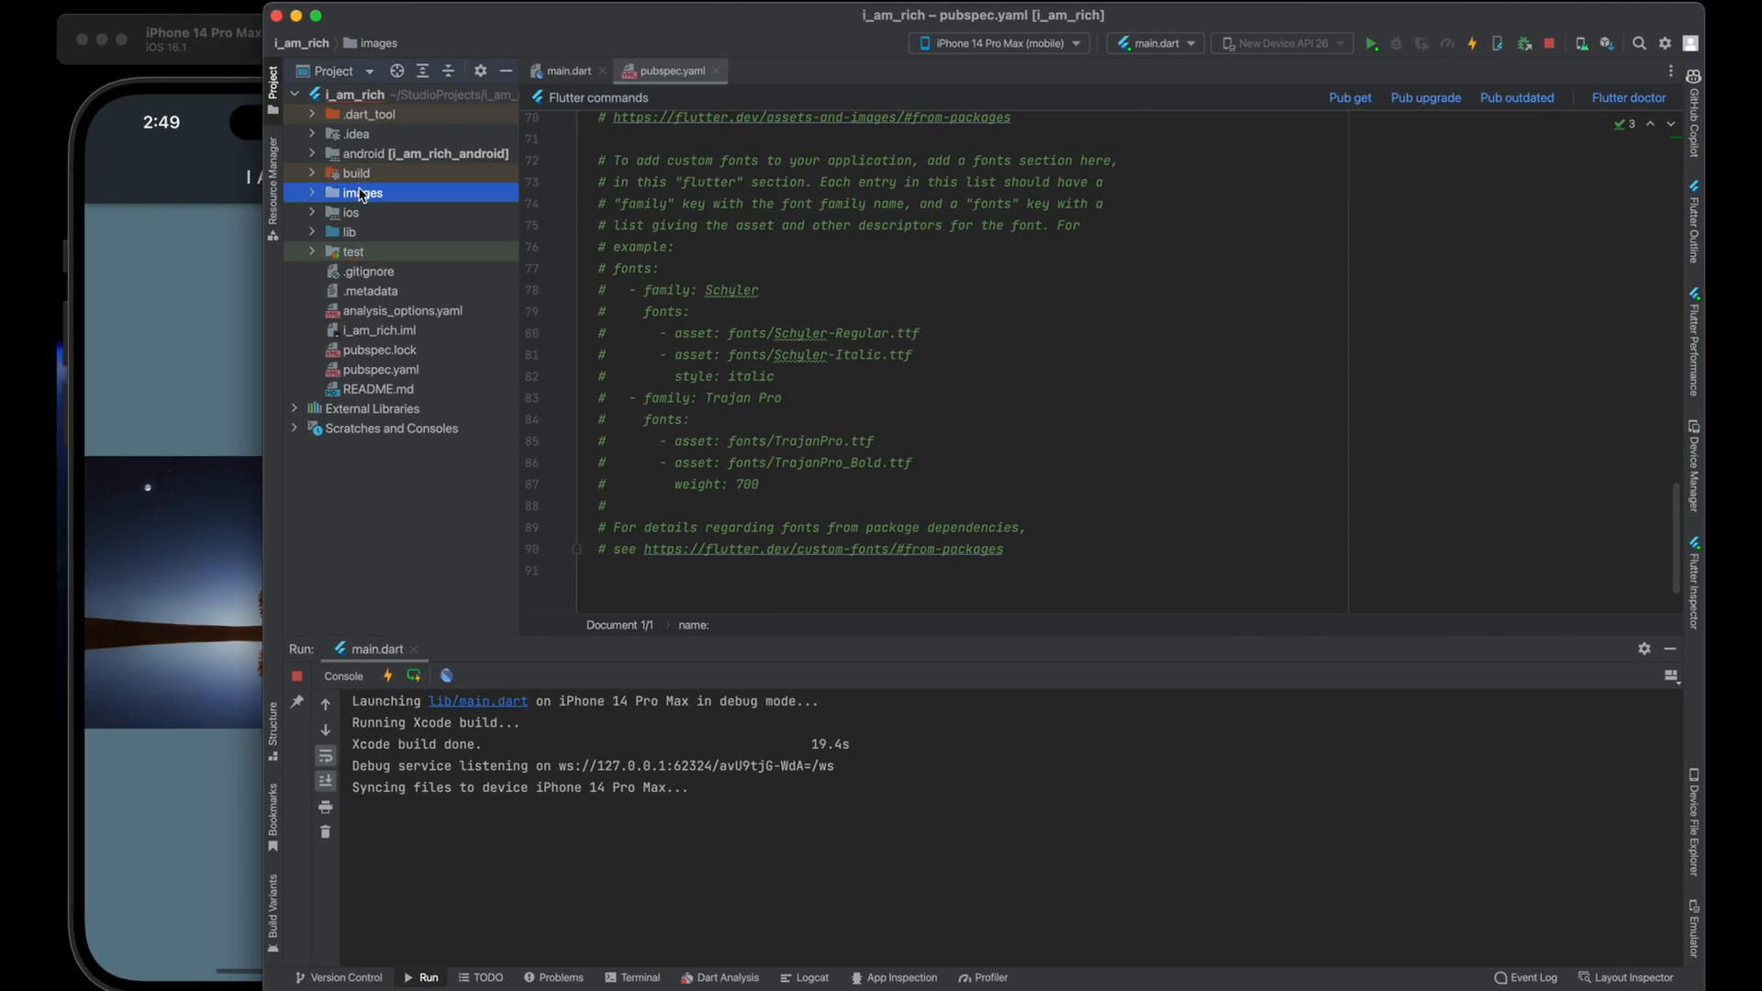
View img.png inside the images folder, then bring up pubspec.yaml
left_click(363, 193)
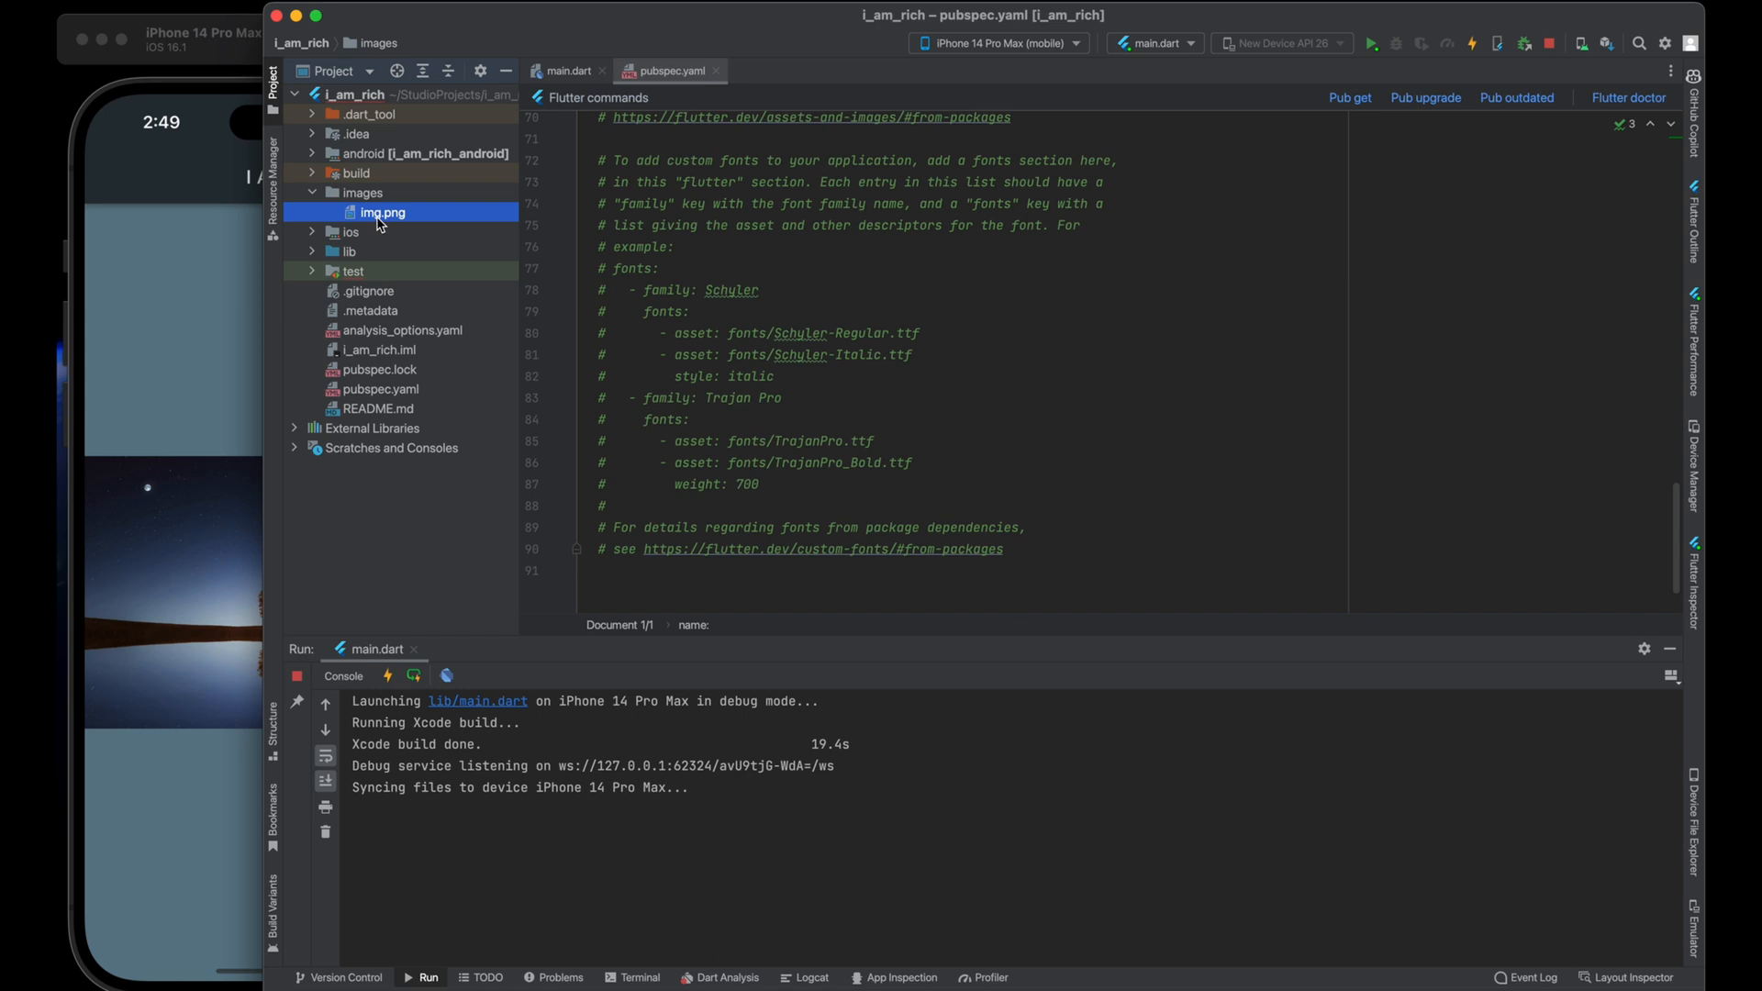
double_click(382, 213)
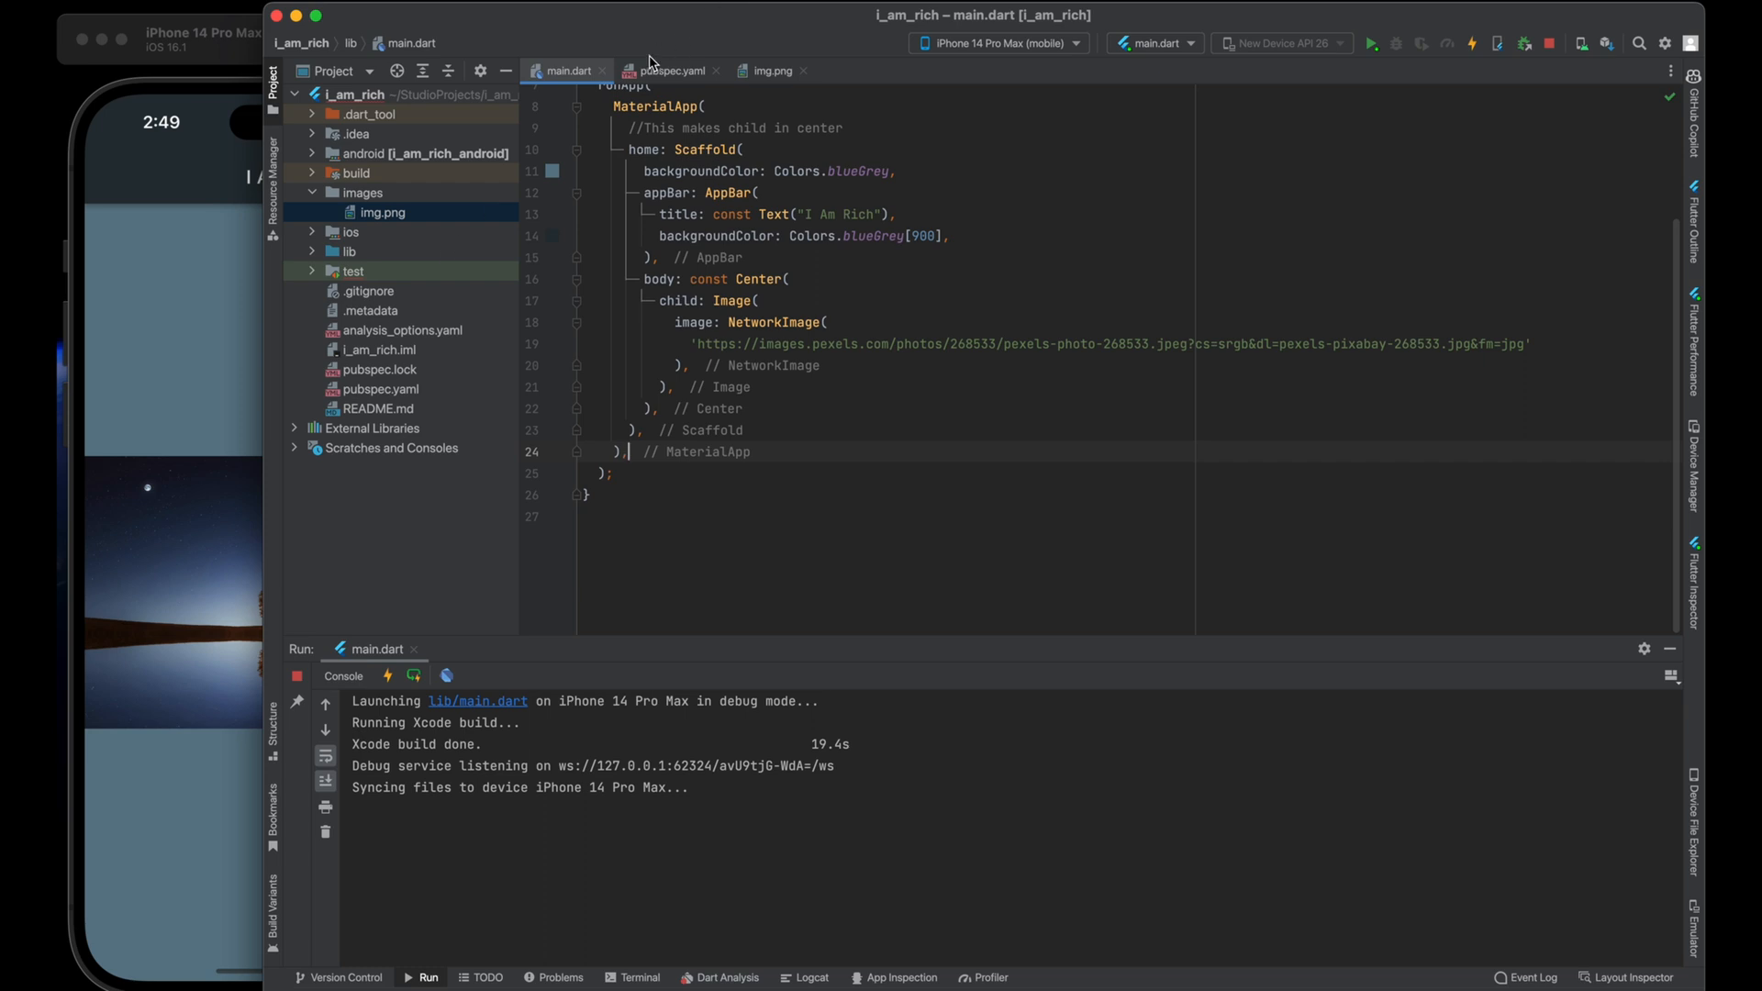
left_click(676, 70)
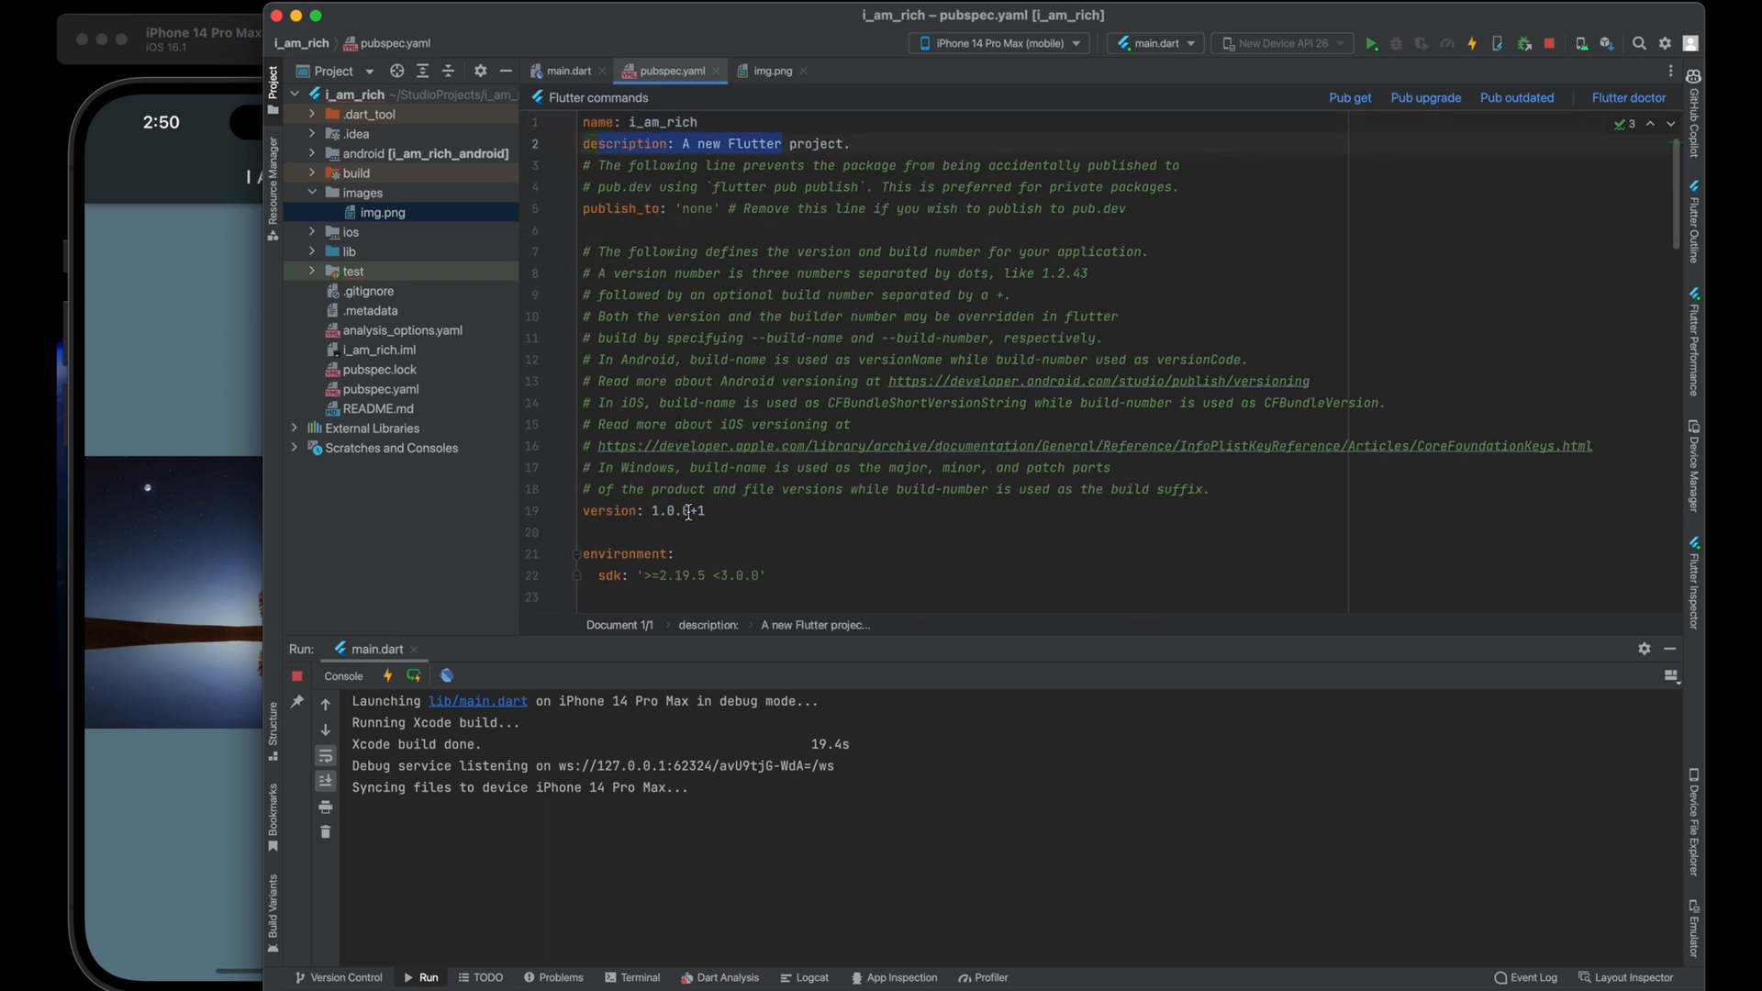
Uncomment the assets section in pubspec.yaml and list the images/ folder
scroll("down", 3)
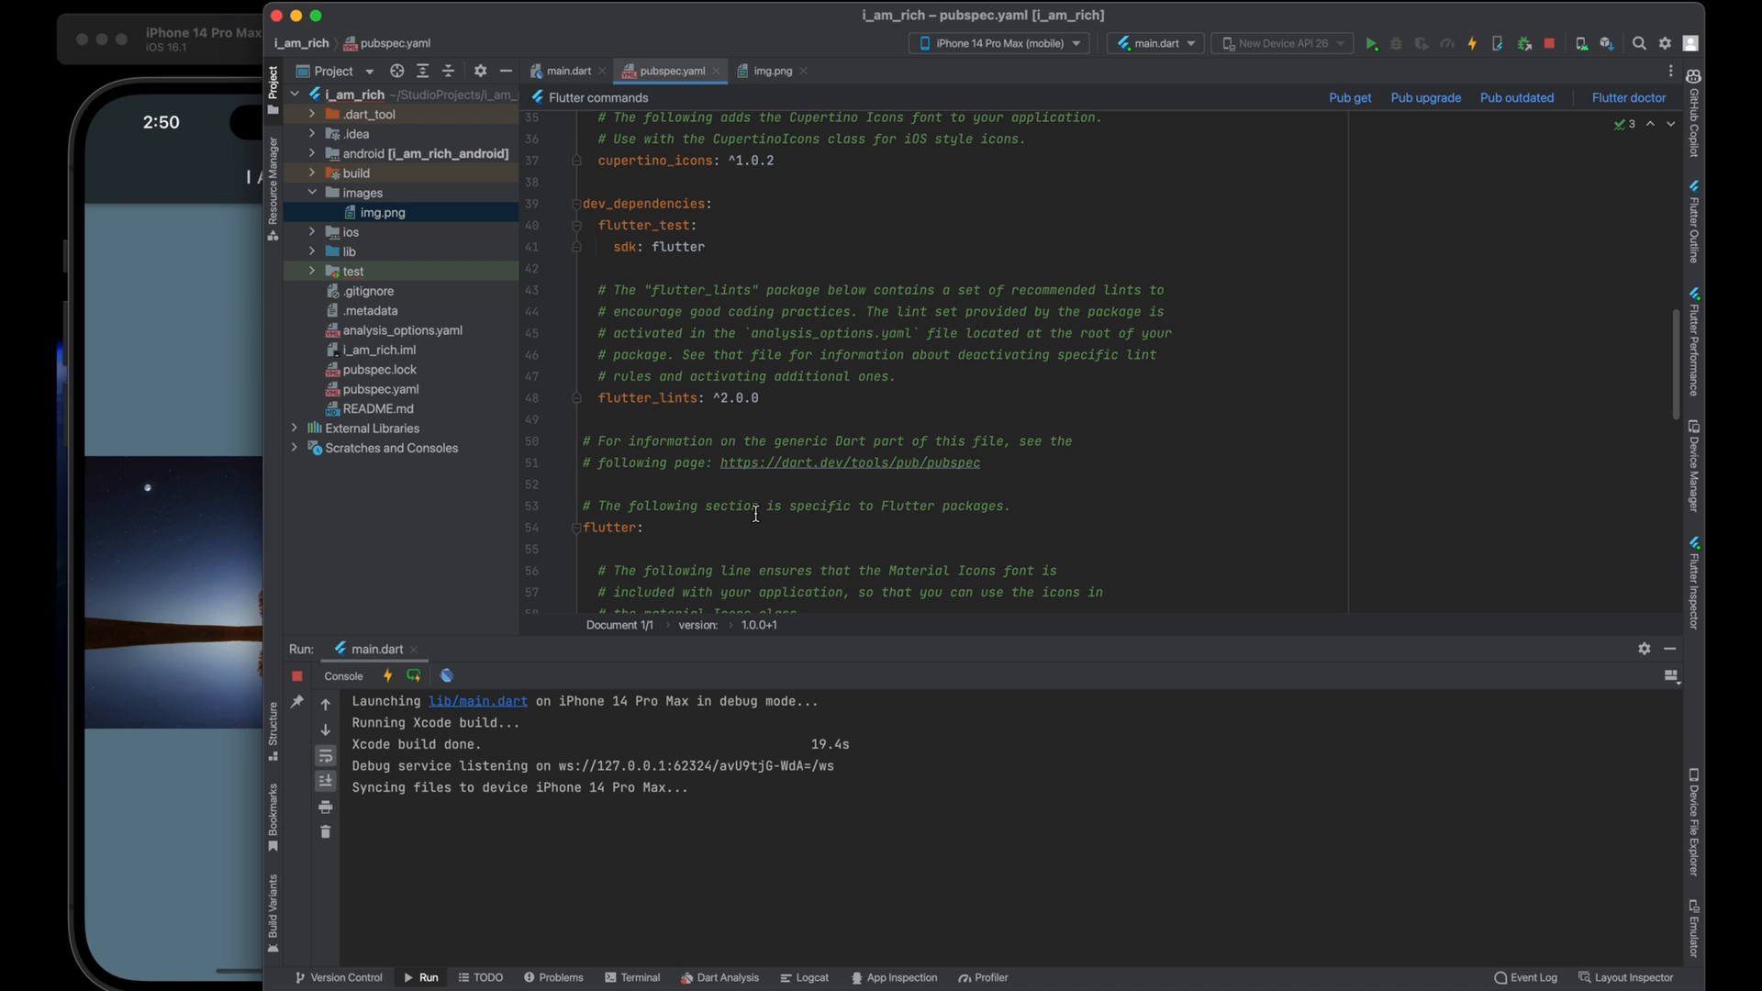
scroll("down", 3)
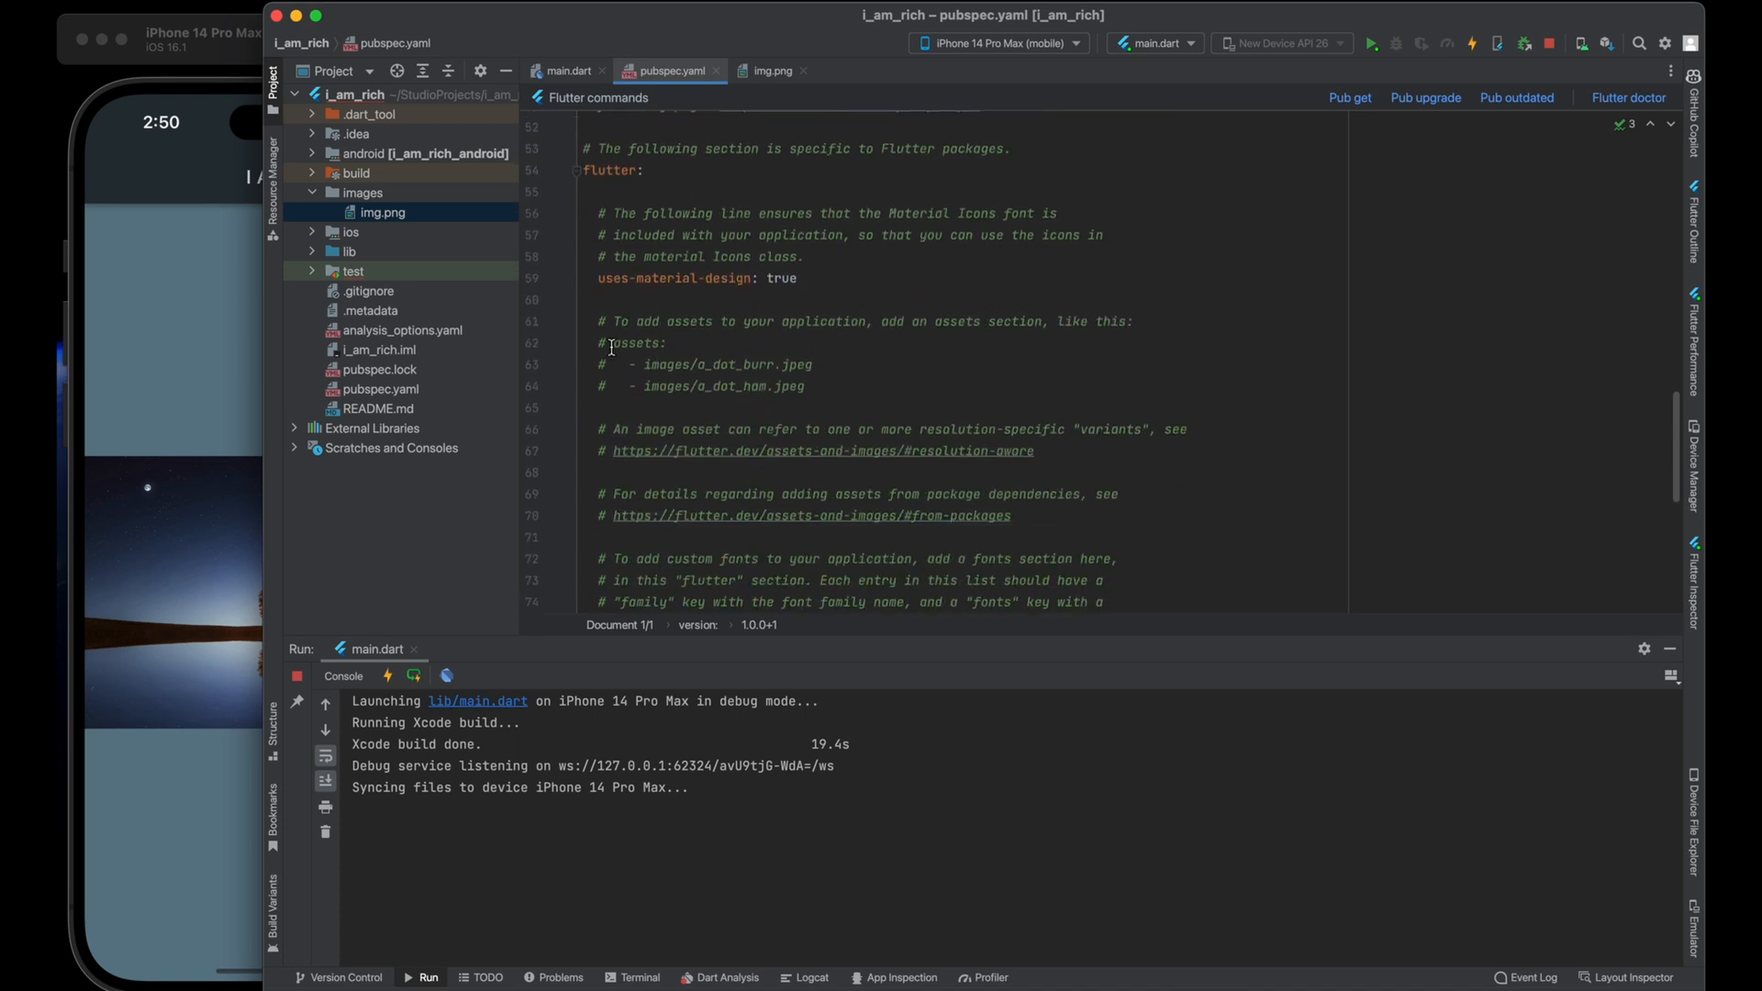
left_click_drag(613, 321, 842, 408)
type("- images/")
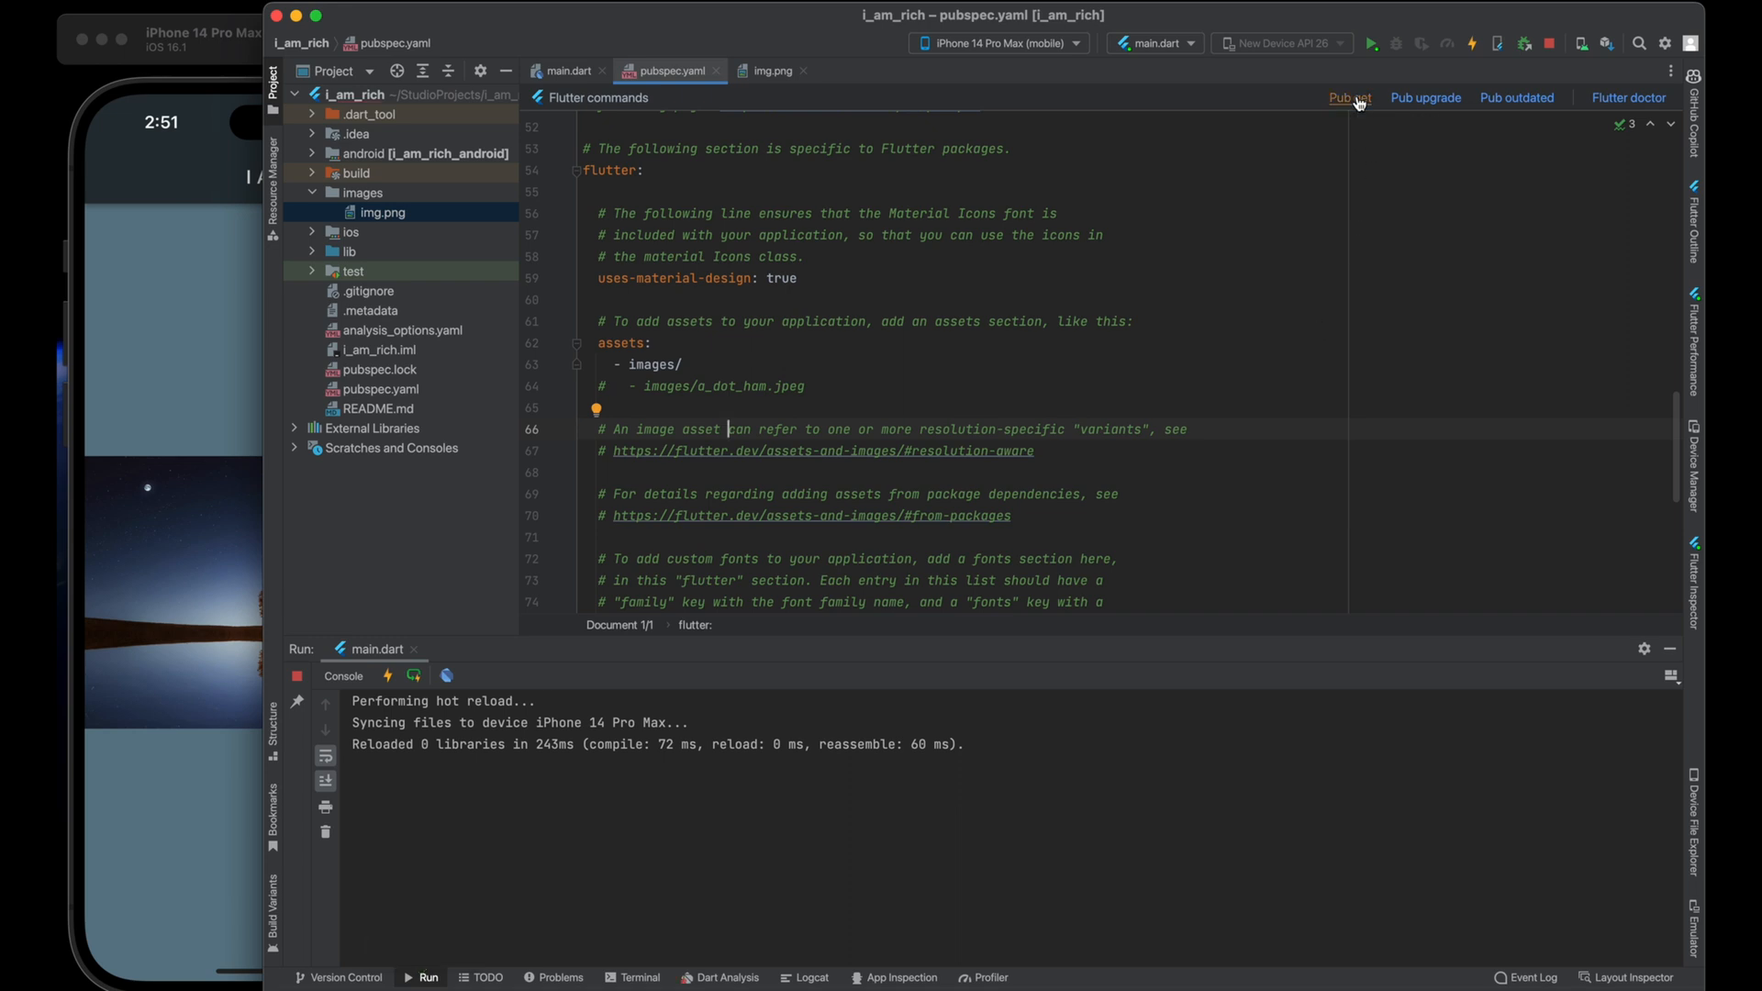
Run Pub get for the edited pubspec.yaml and return to main.dart
left_click(1351, 97)
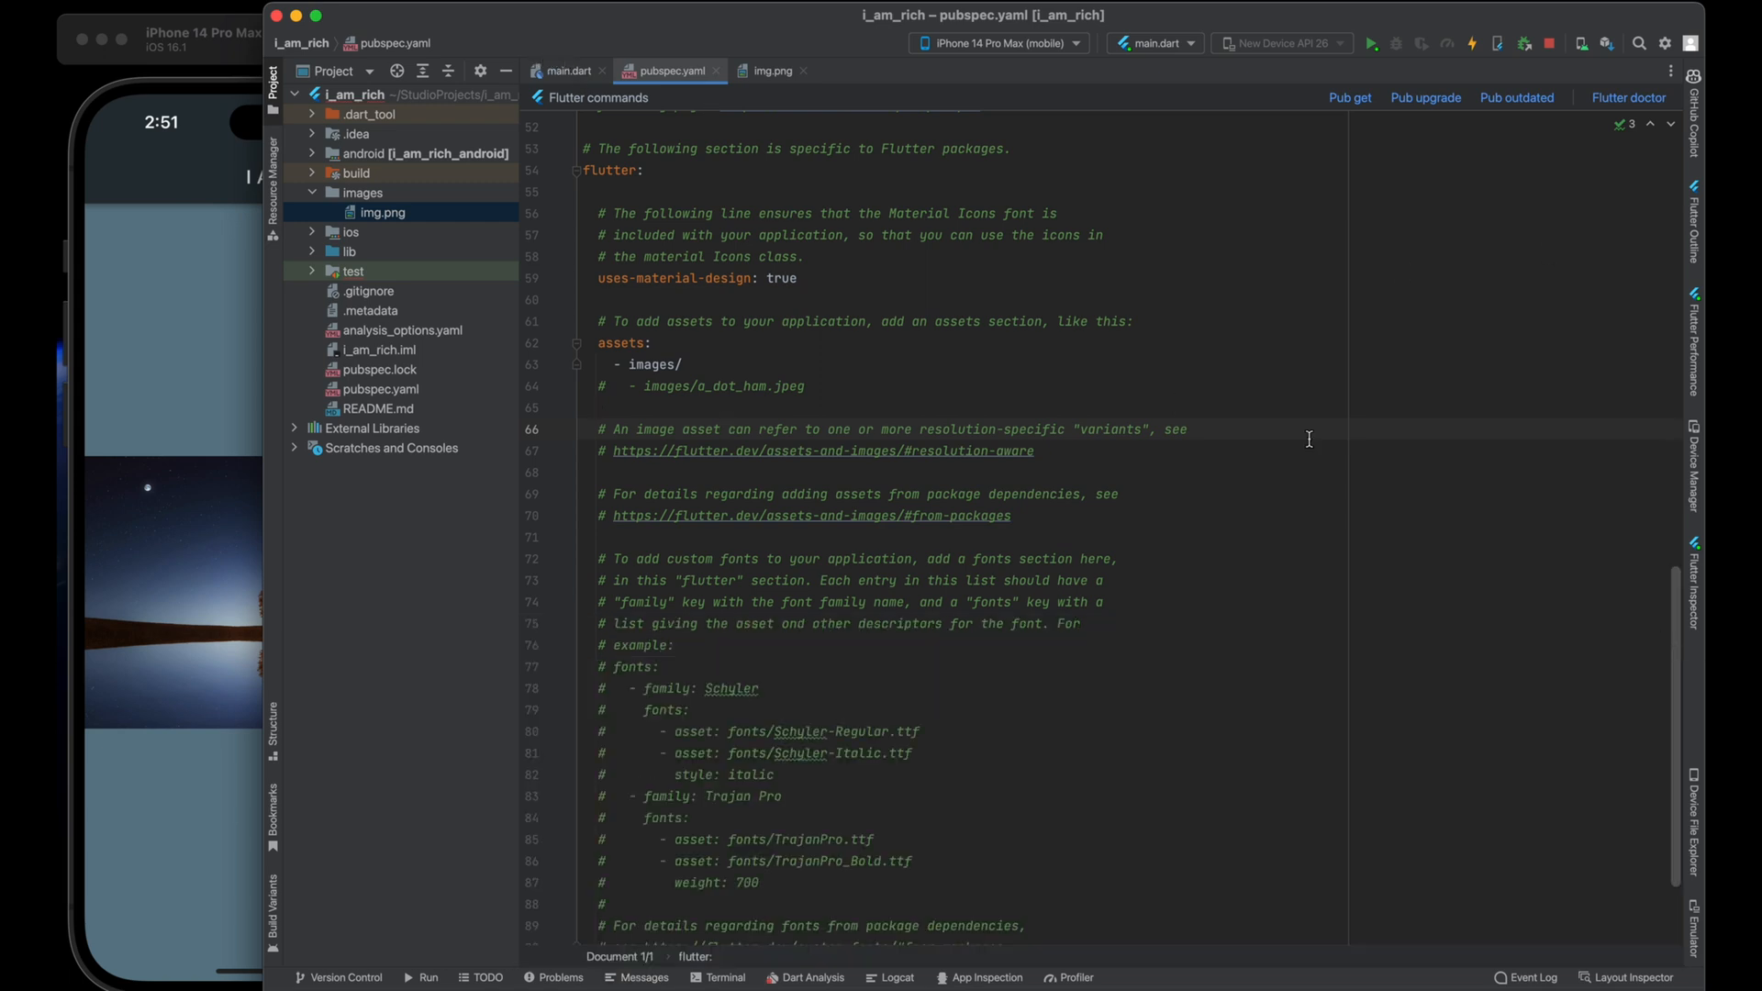
left_click(566, 69)
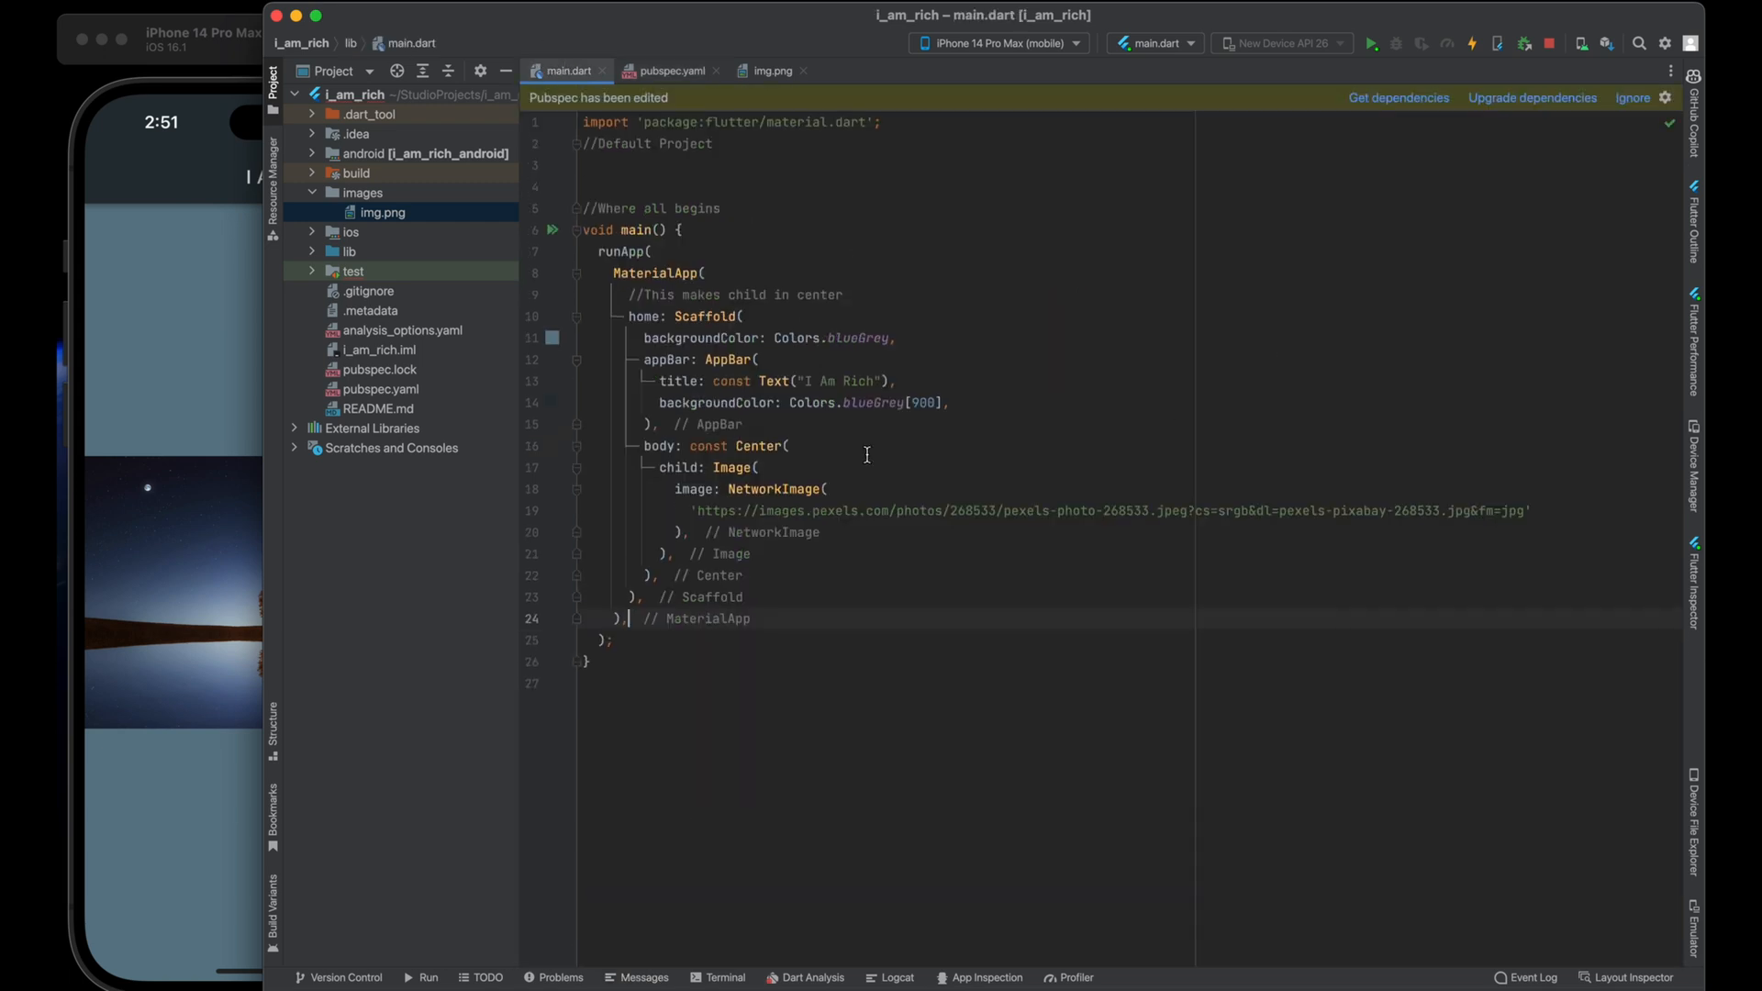
mouse_move(1060, 363)
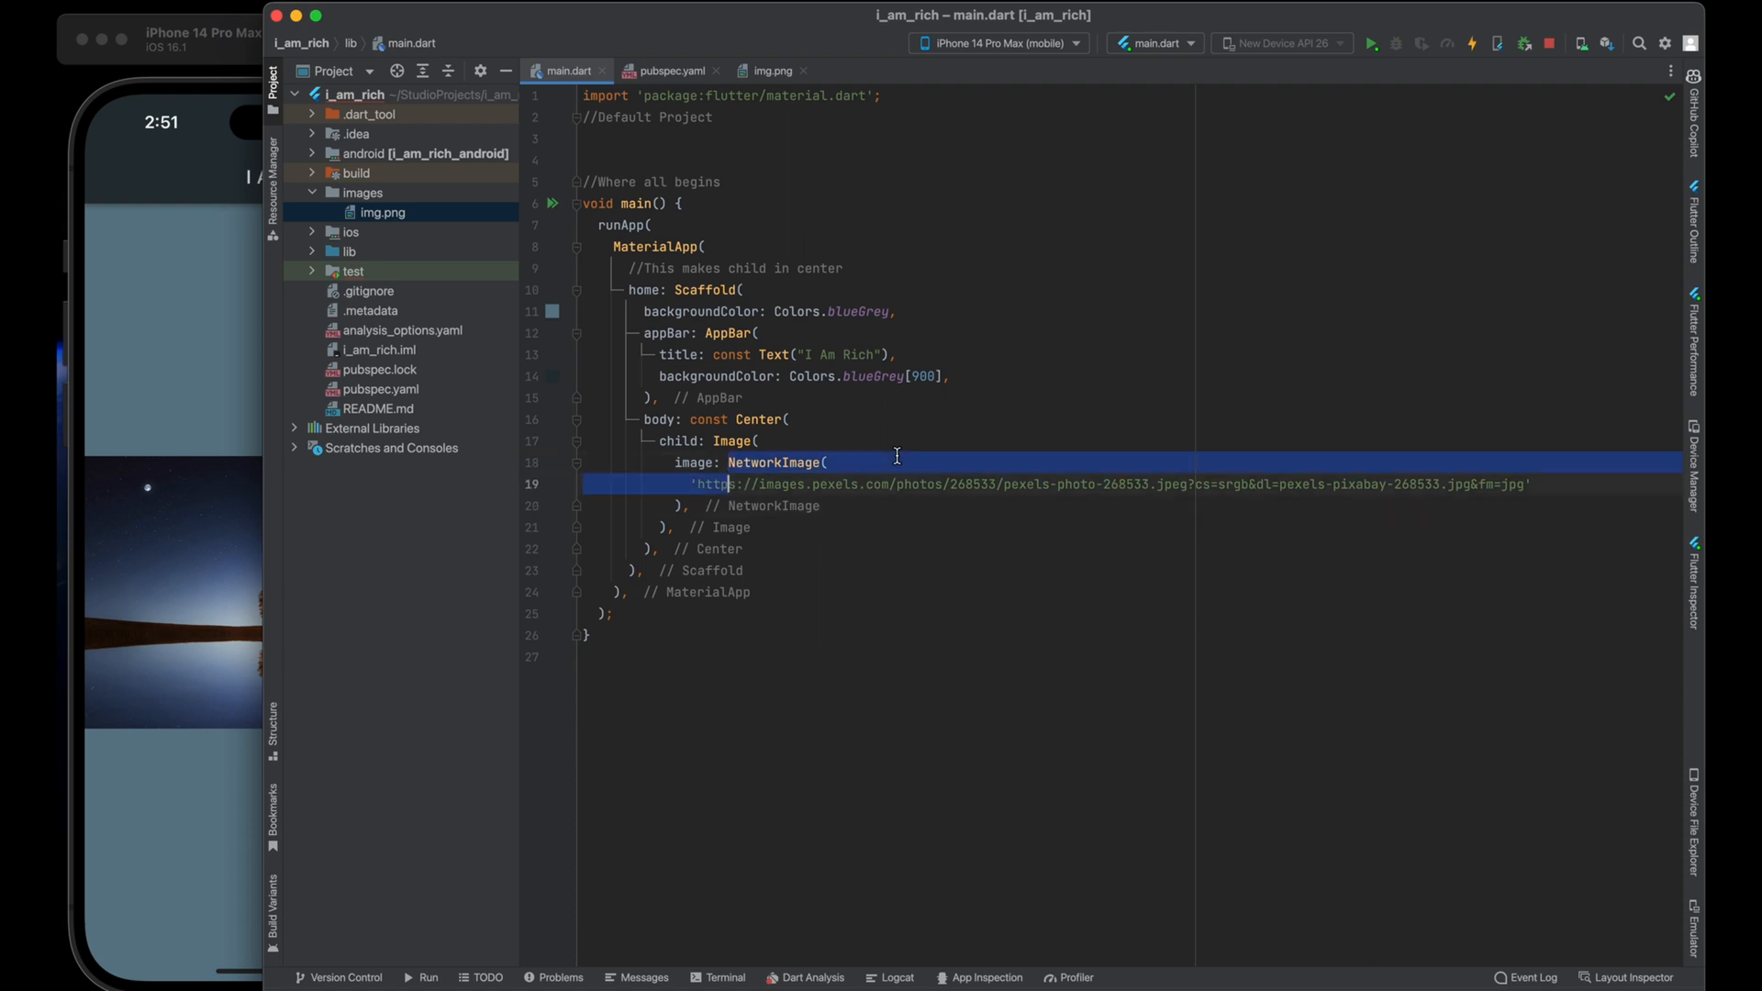
Replace NetworkImage with AssetImage('images/img.png') so the app shows the local diamond
key("Delete")
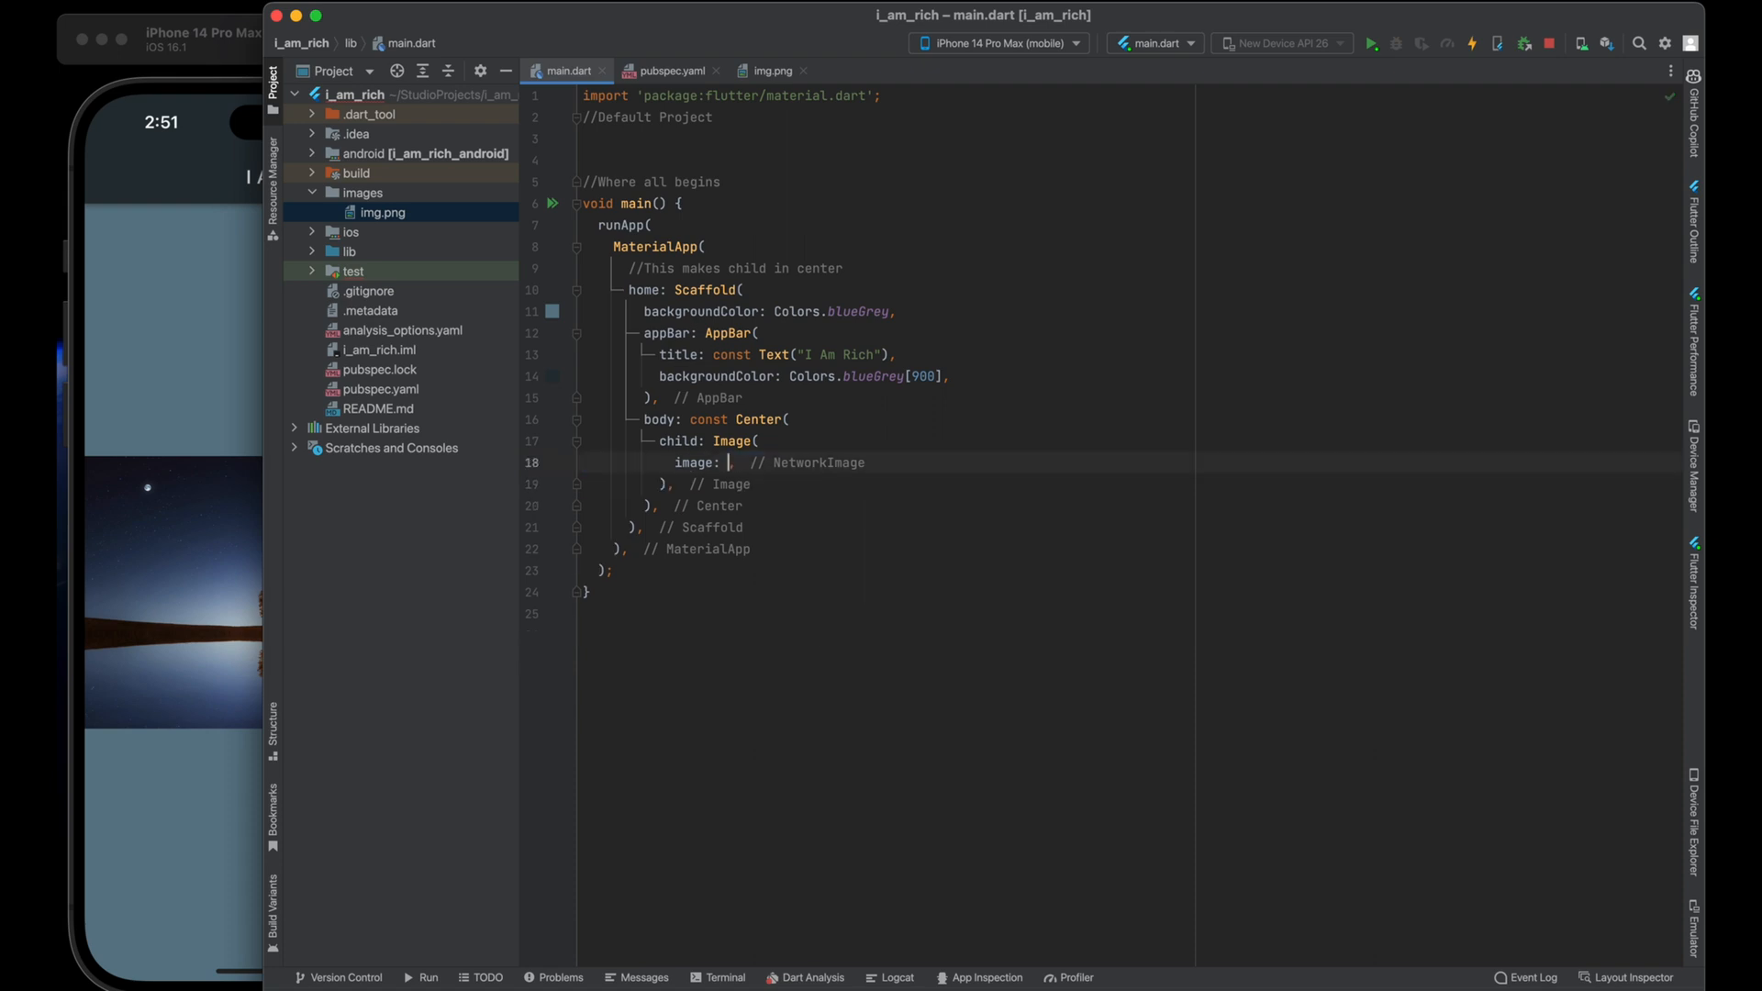
type("As")
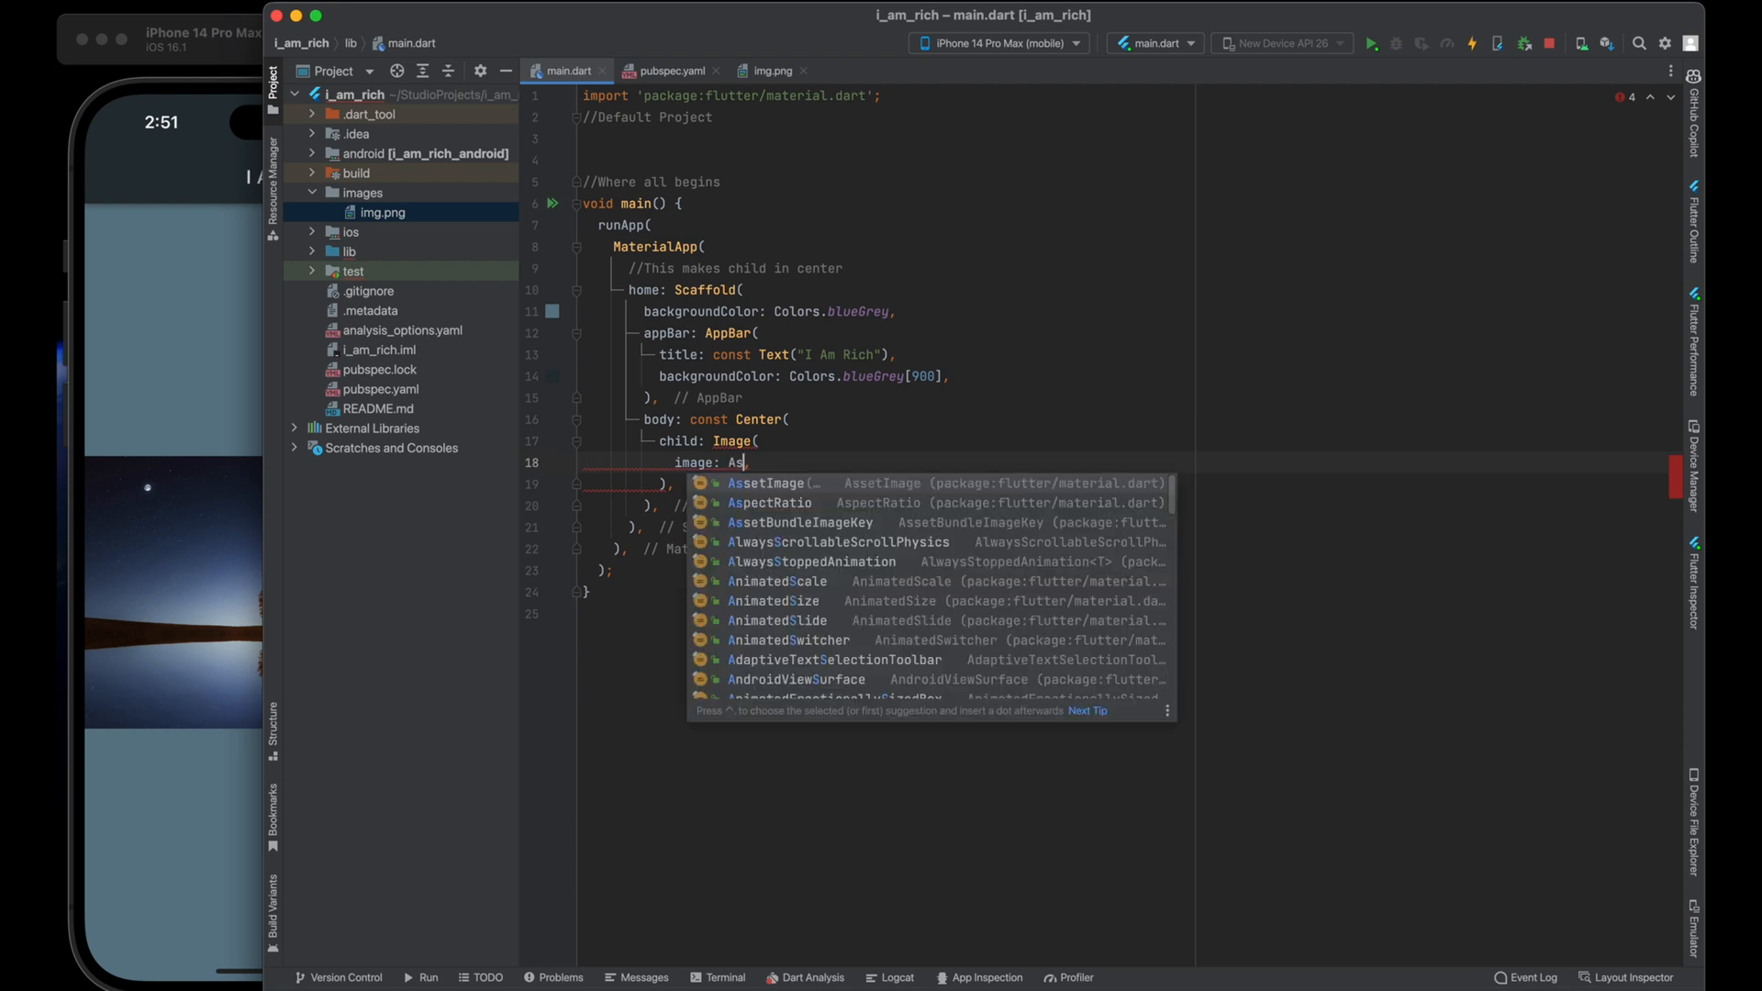
left_click(764, 482)
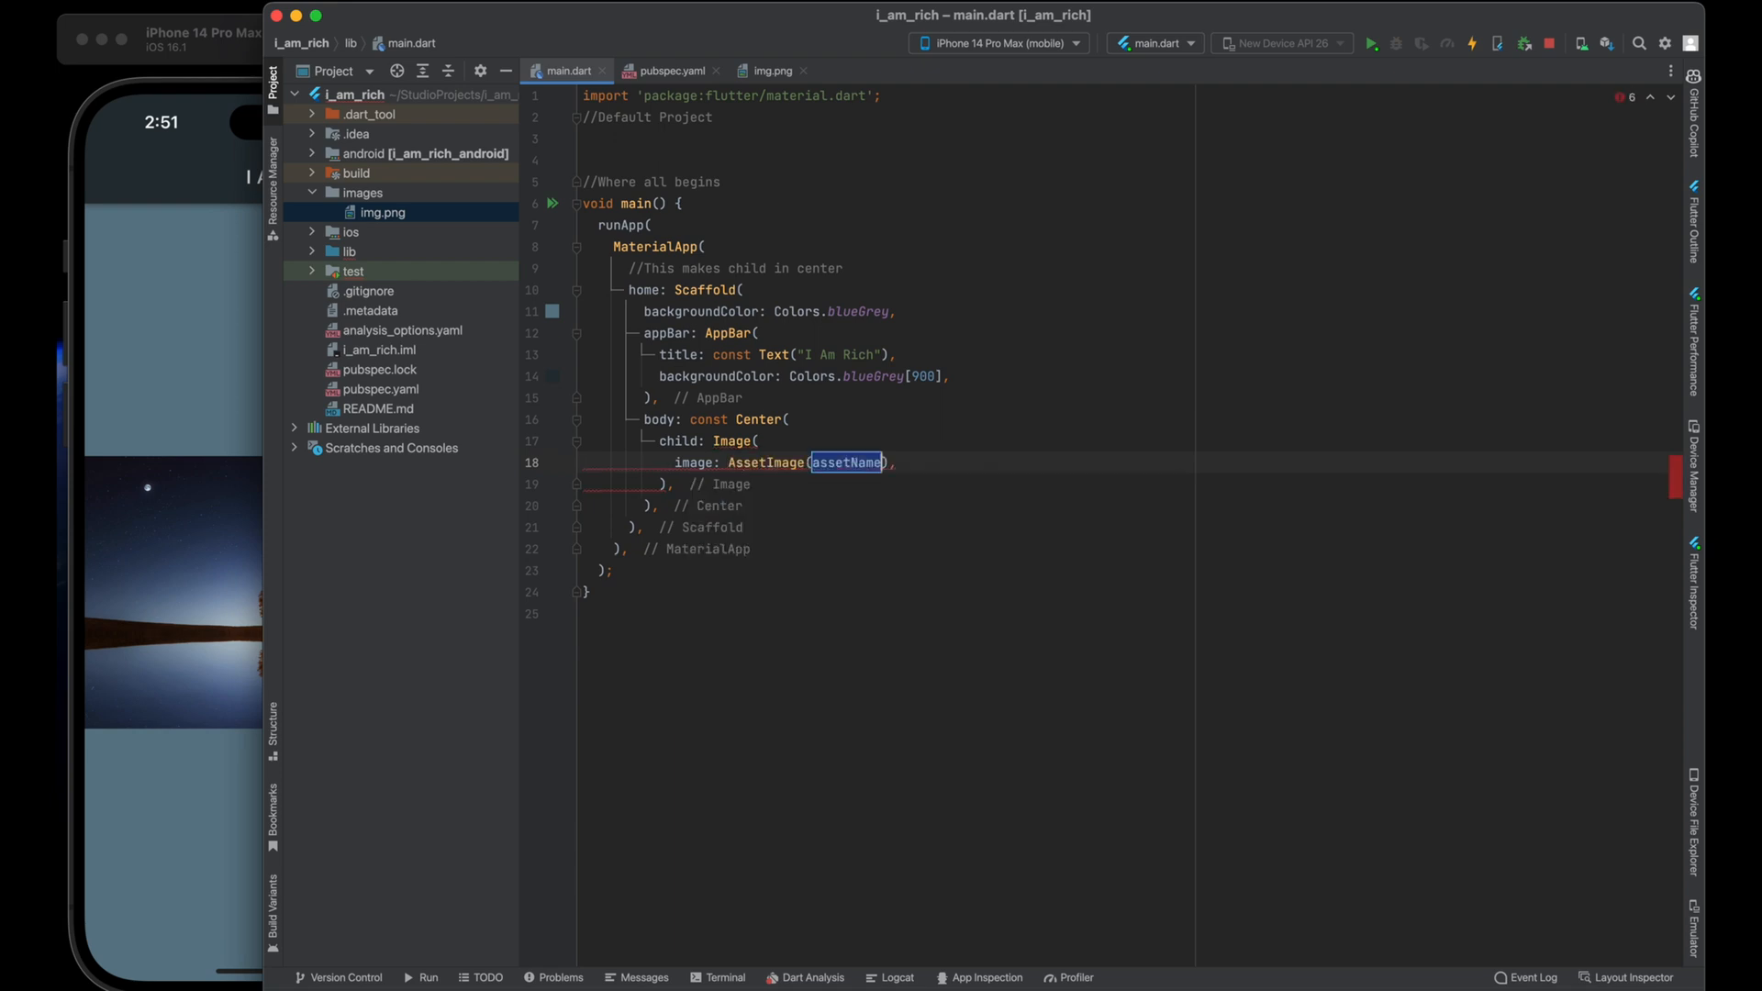
type("'image'")
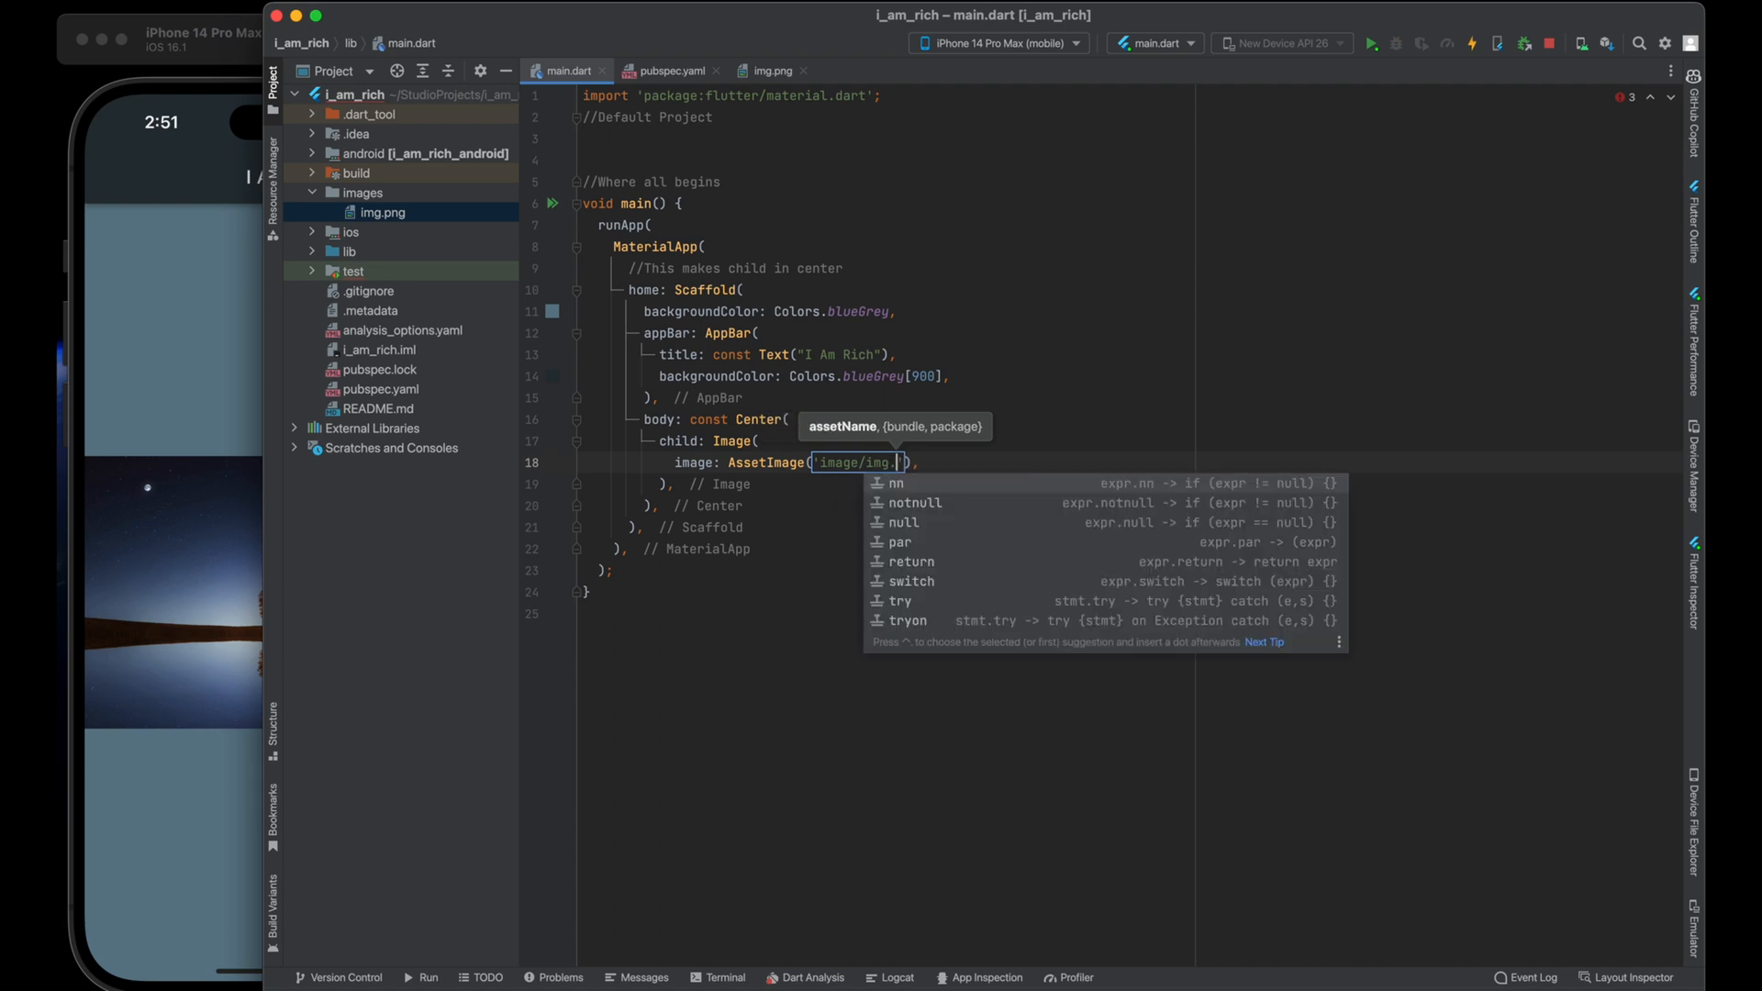
type("png")
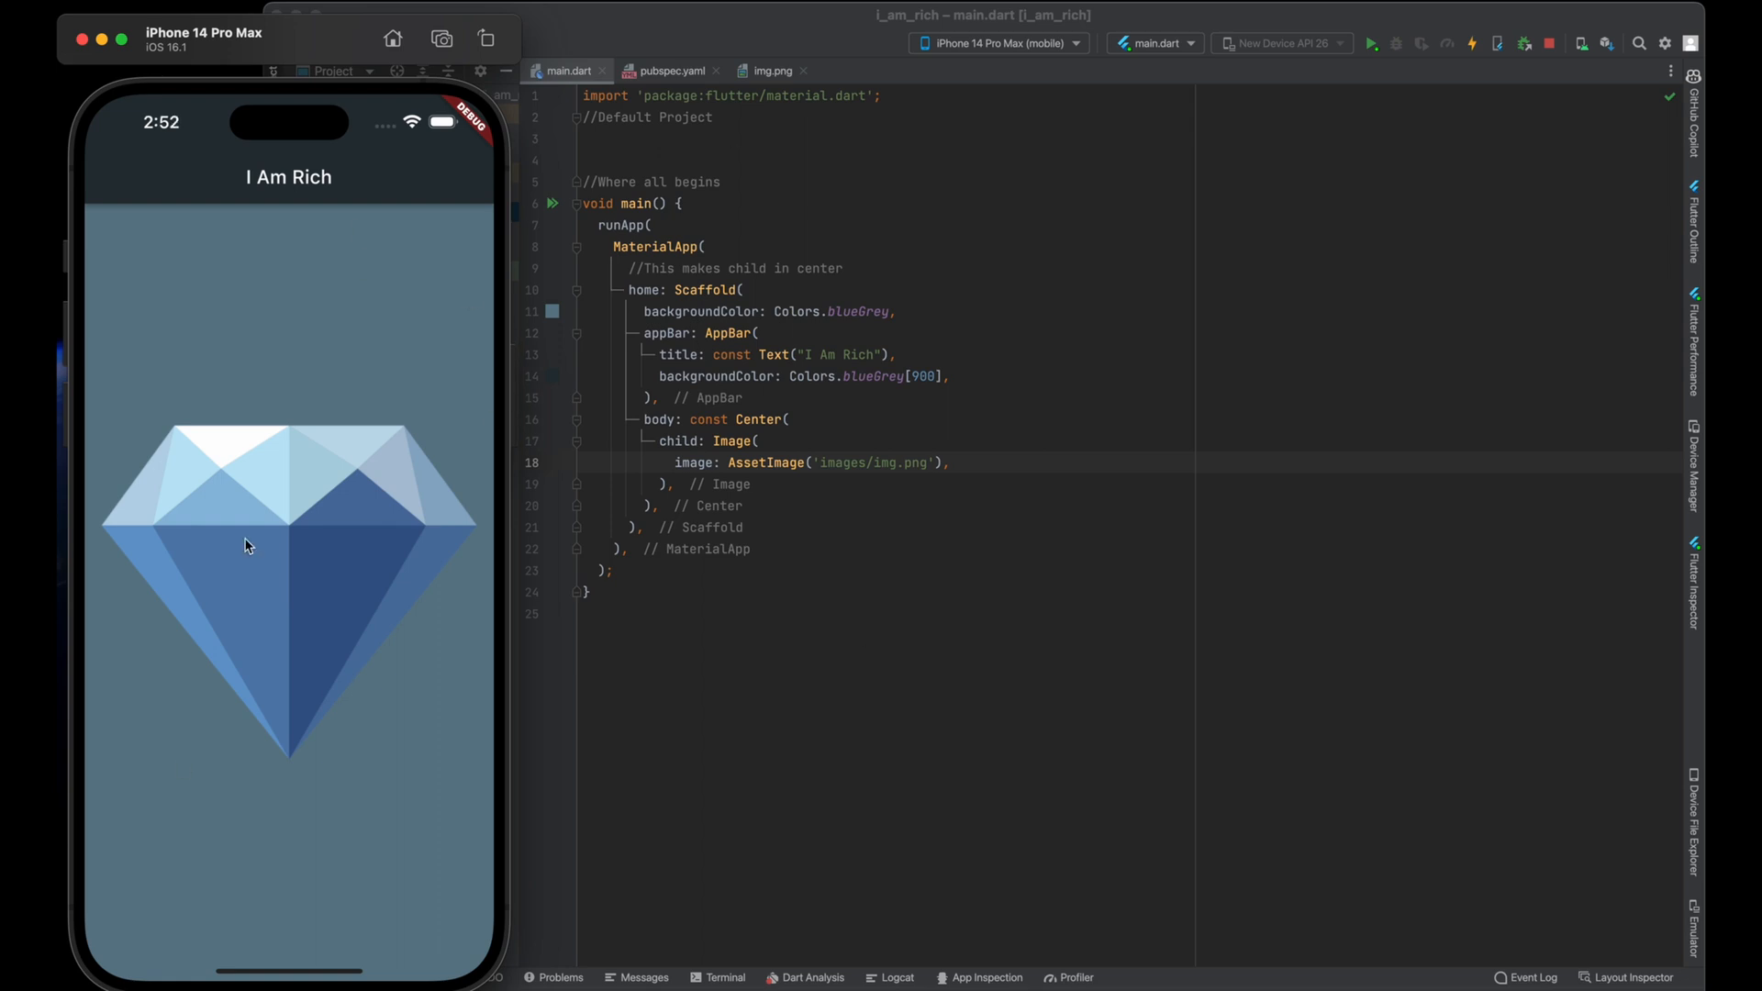
mouse_move(657, 608)
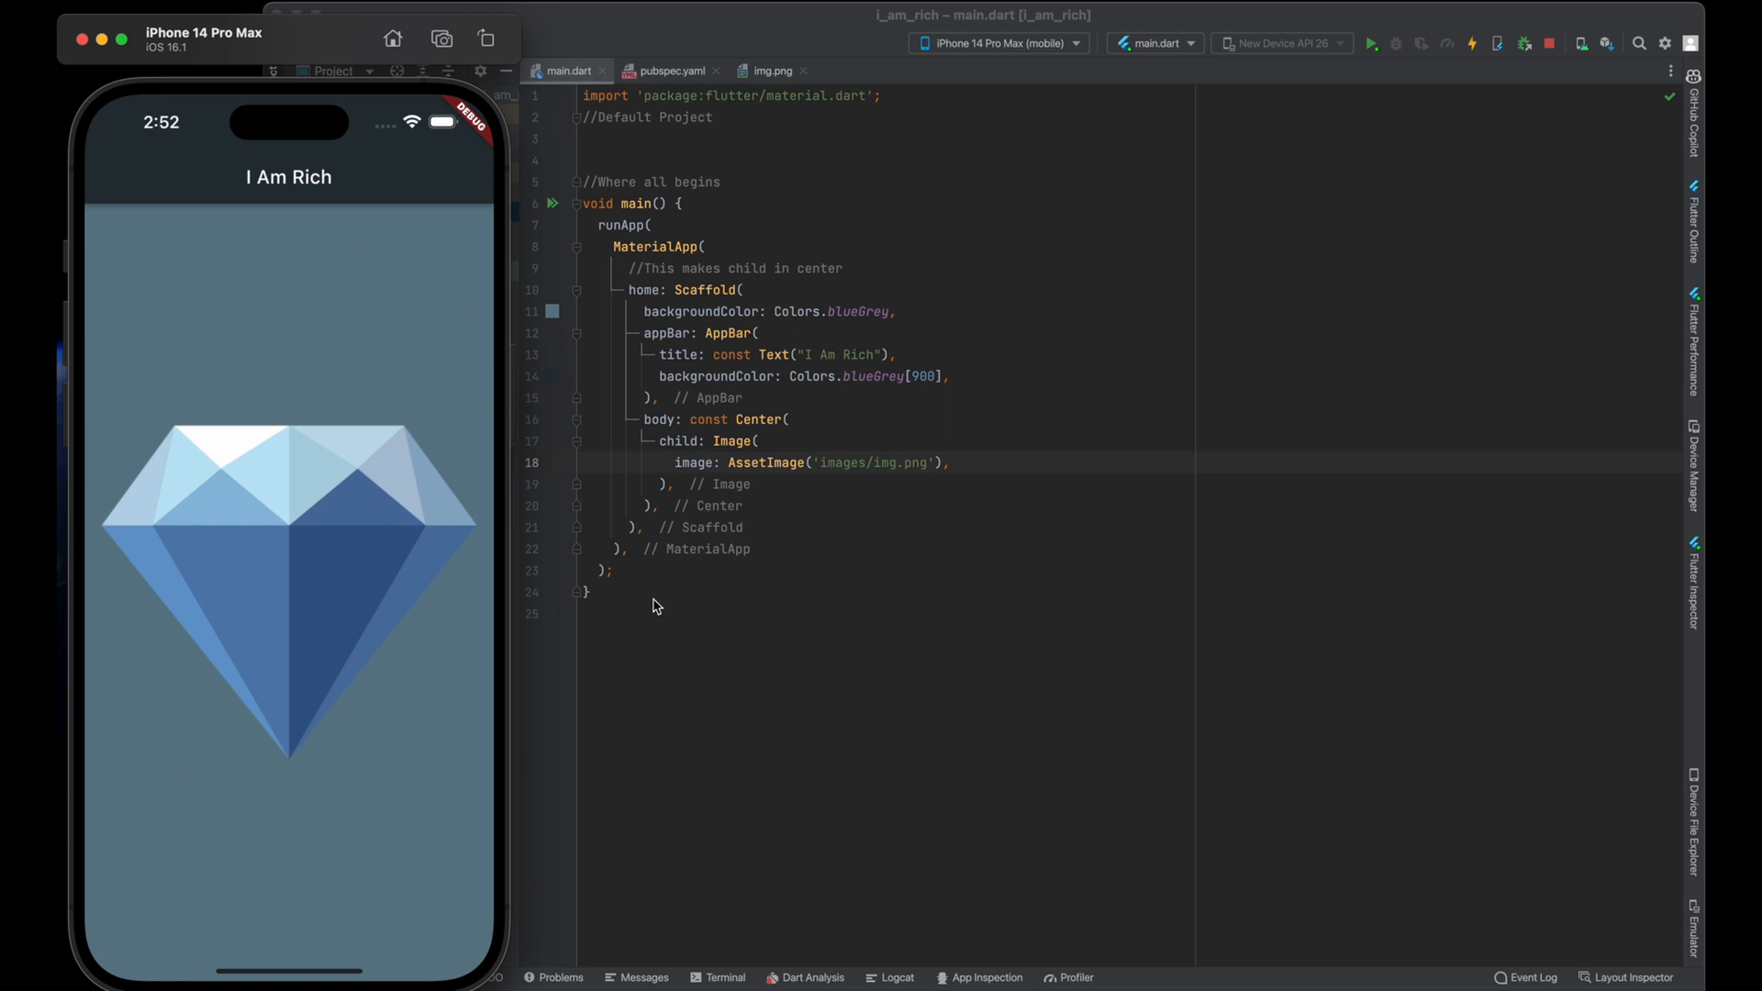